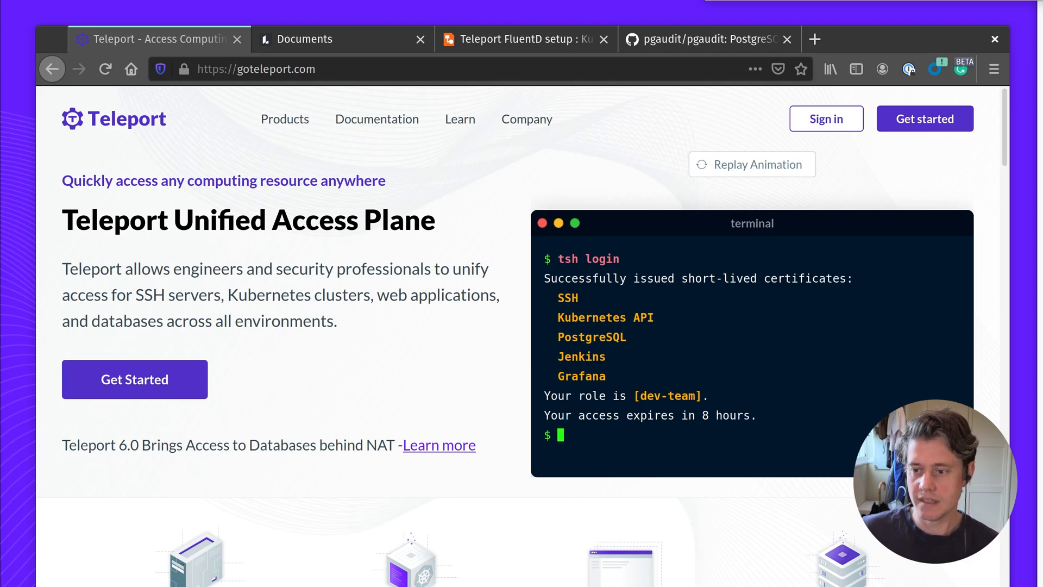
Open the Teleport Database Access product page, then view the Teleport FluentD setup diagram.
{"action": "left_click", "coordinate": [285, 119]}
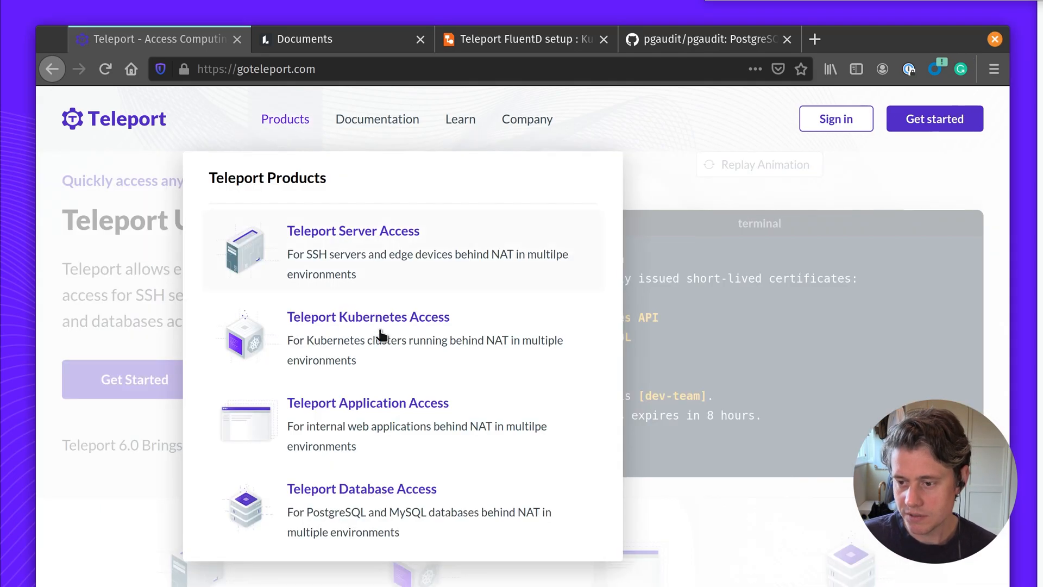
{"action": "left_click", "coordinate": [362, 488]}
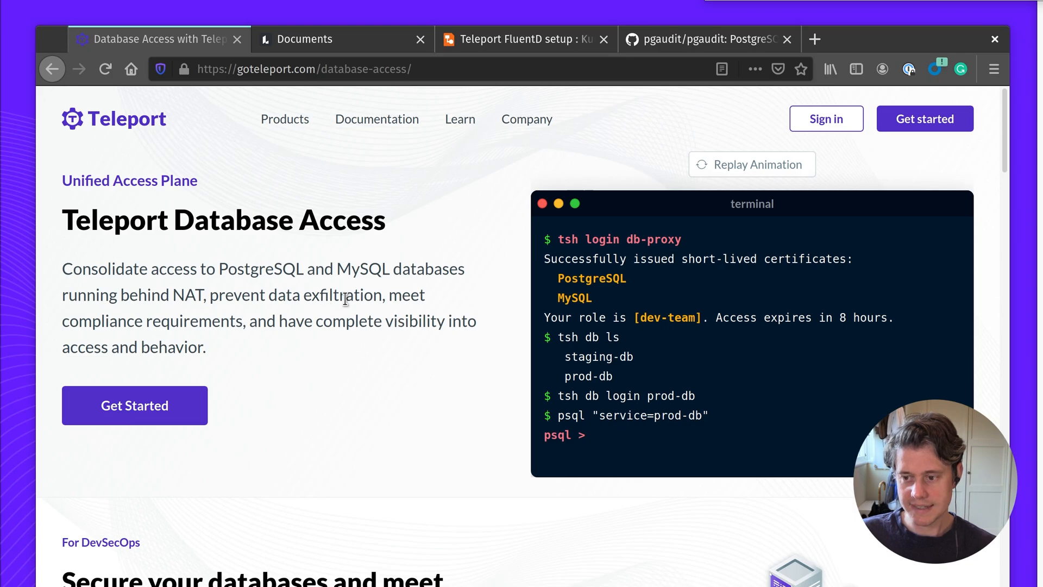
{"action": "left_click", "coordinate": [525, 39]}
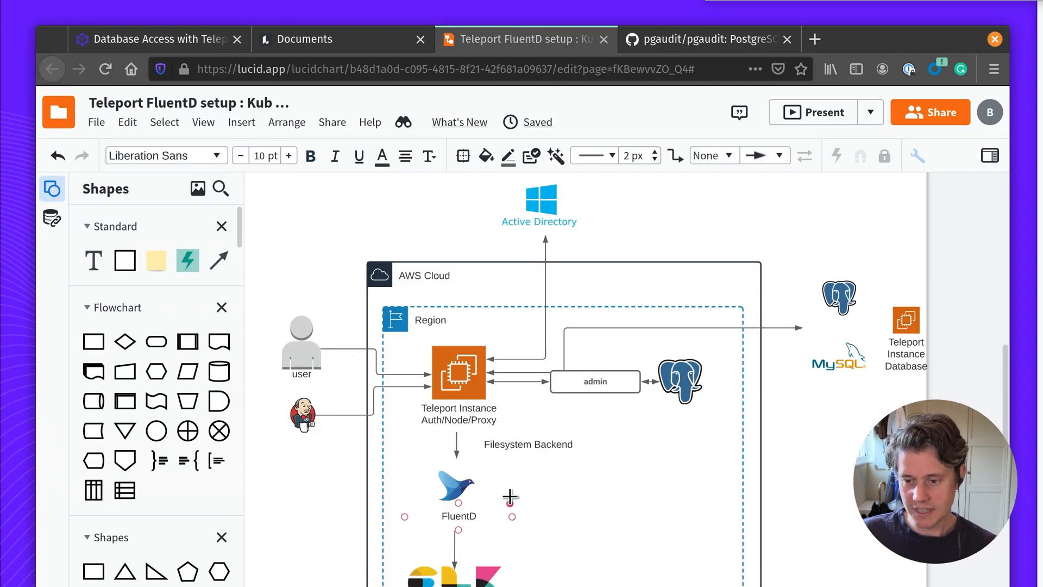
{"action": "left_click", "coordinate": [595, 381]}
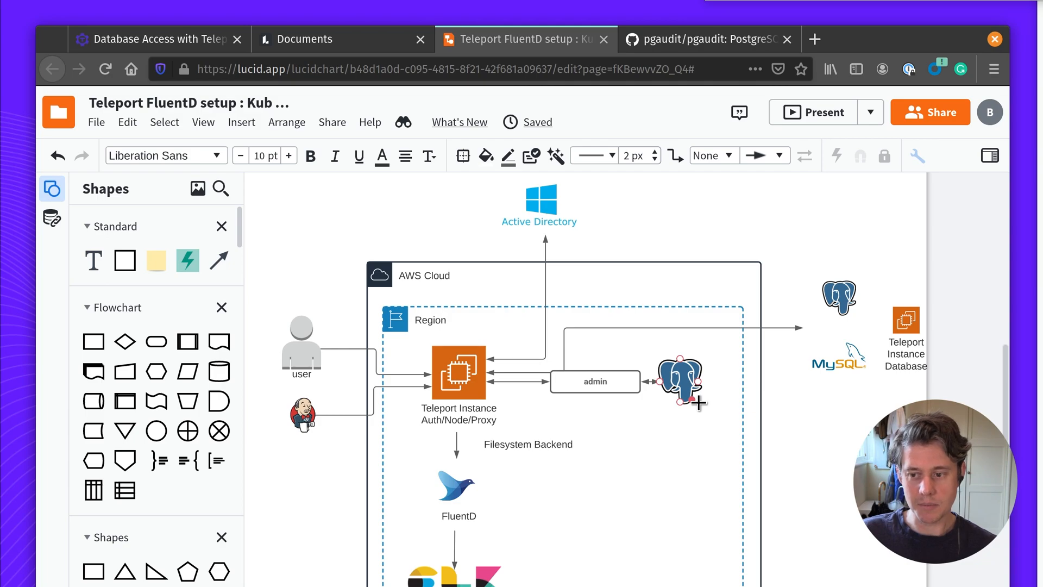
{"action": "left_click", "coordinate": [457, 373]}
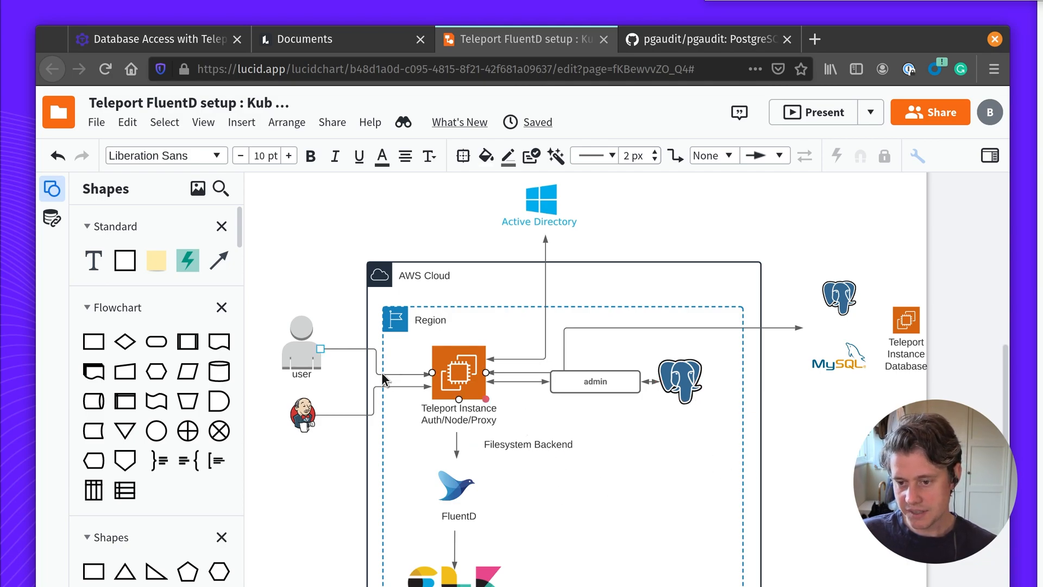
{"action": "left_click", "coordinate": [539, 202]}
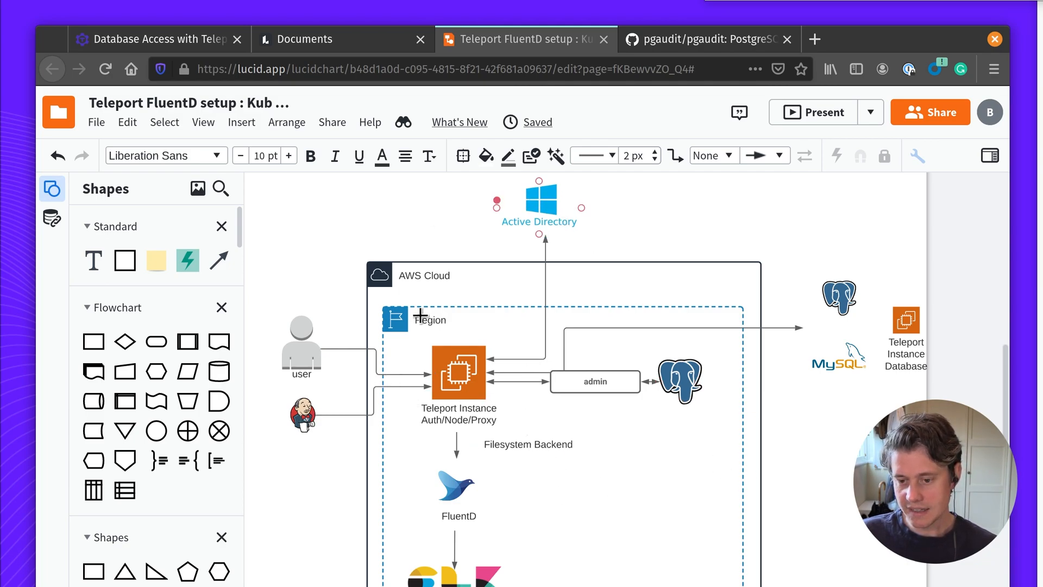
{"action": "left_click", "coordinate": [593, 381]}
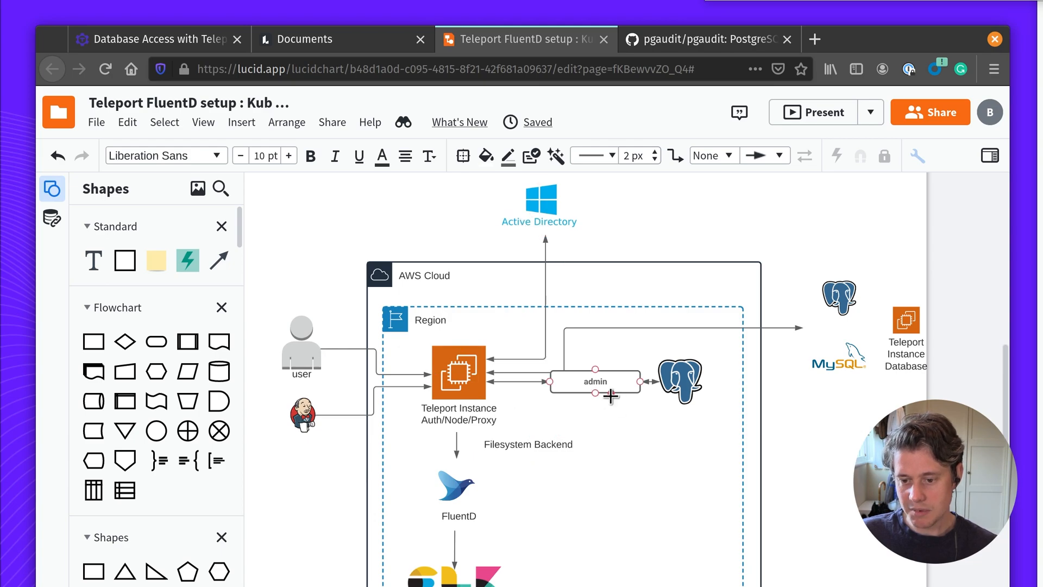
{"action": "left_click", "coordinate": [660, 533]}
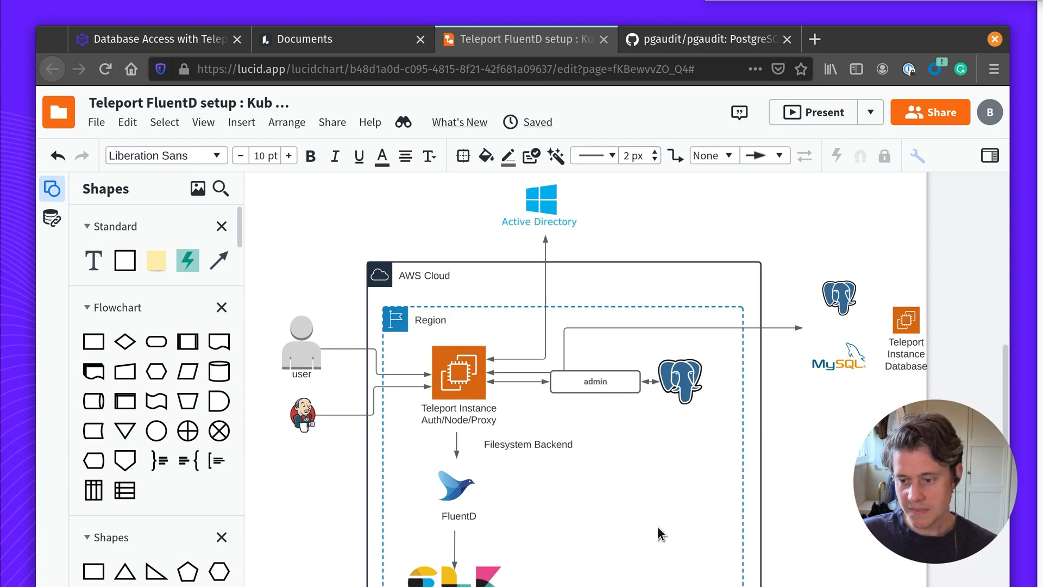
{"action": "mouse_move", "coordinate": [407, 449]}
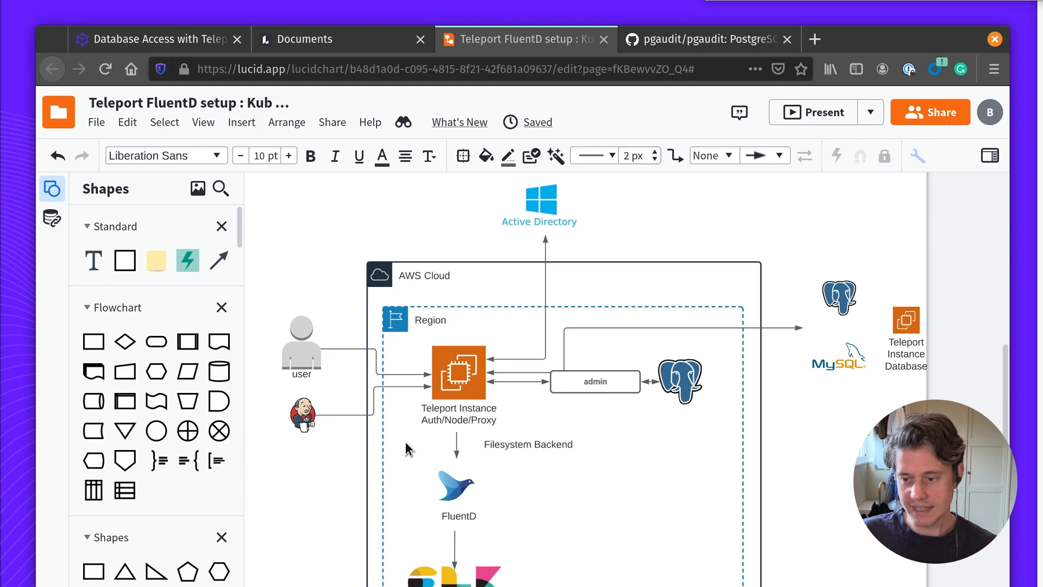
{"action": "left_click", "coordinate": [595, 381]}
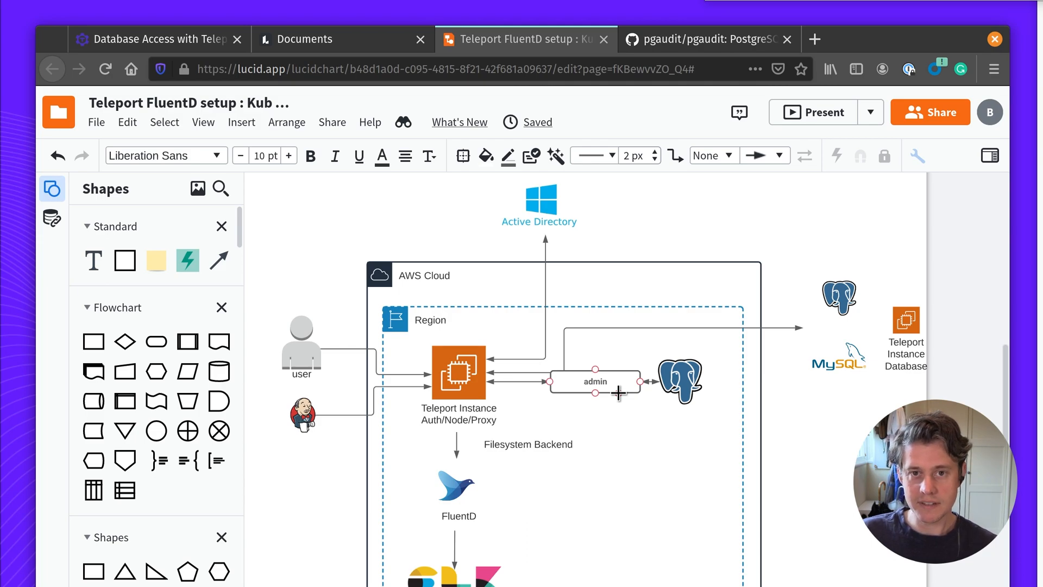
{"action": "left_click", "coordinate": [539, 199]}
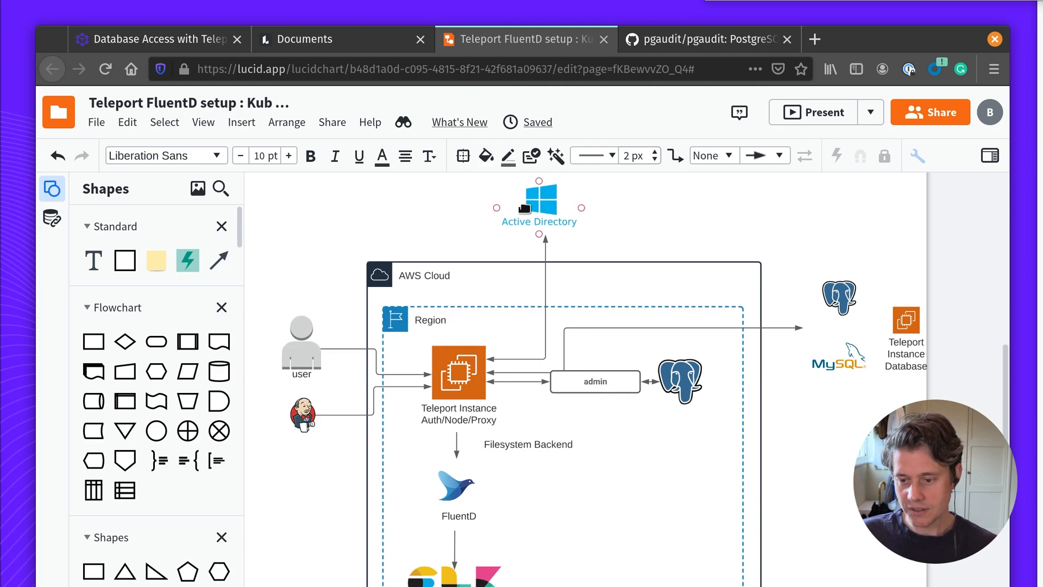
{"action": "left_click", "coordinate": [625, 509]}
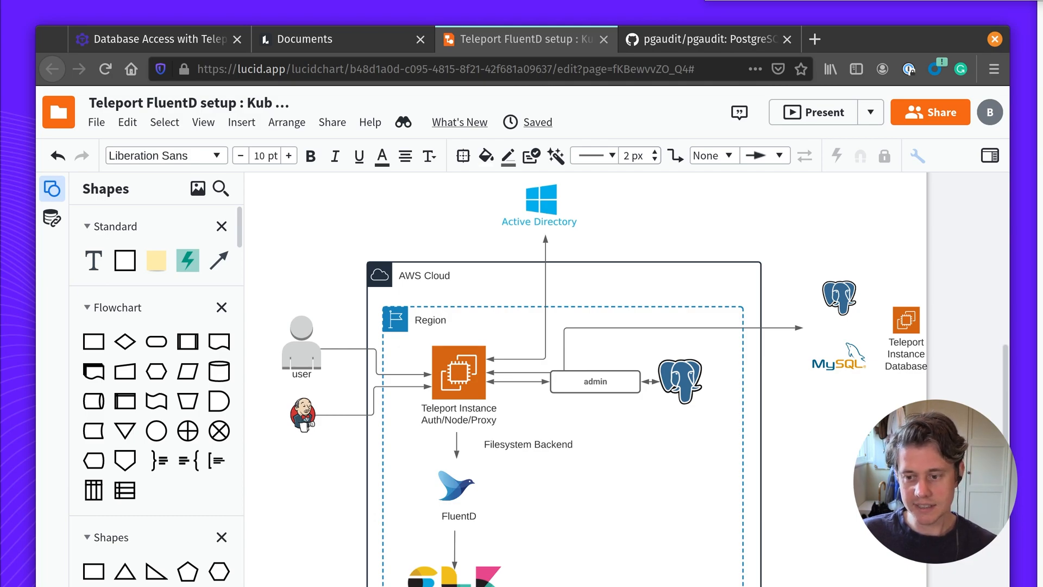
{"action": "mouse_move", "coordinate": [807, 520]}
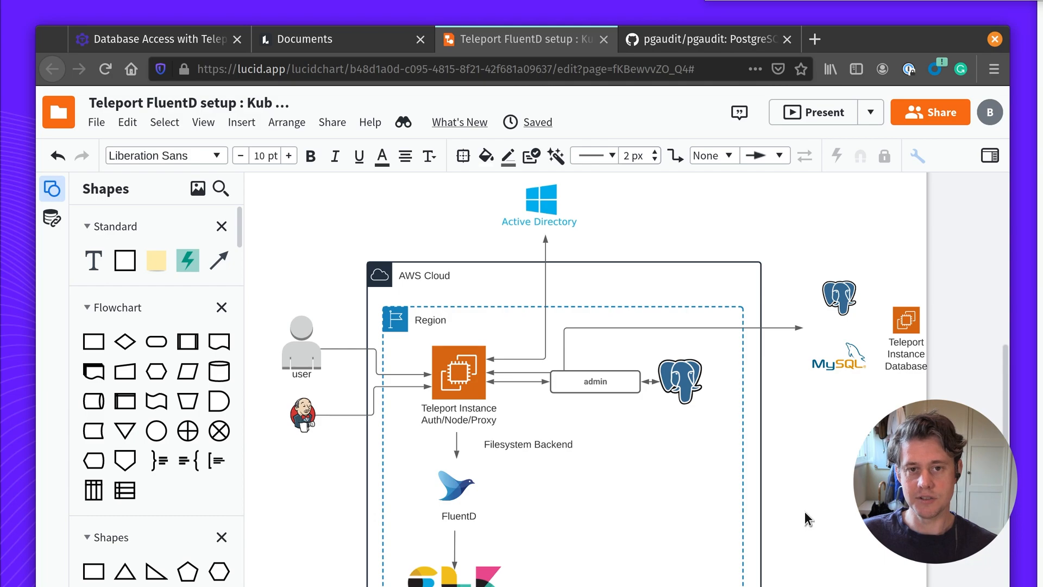
{"action": "left_click", "coordinate": [593, 381]}
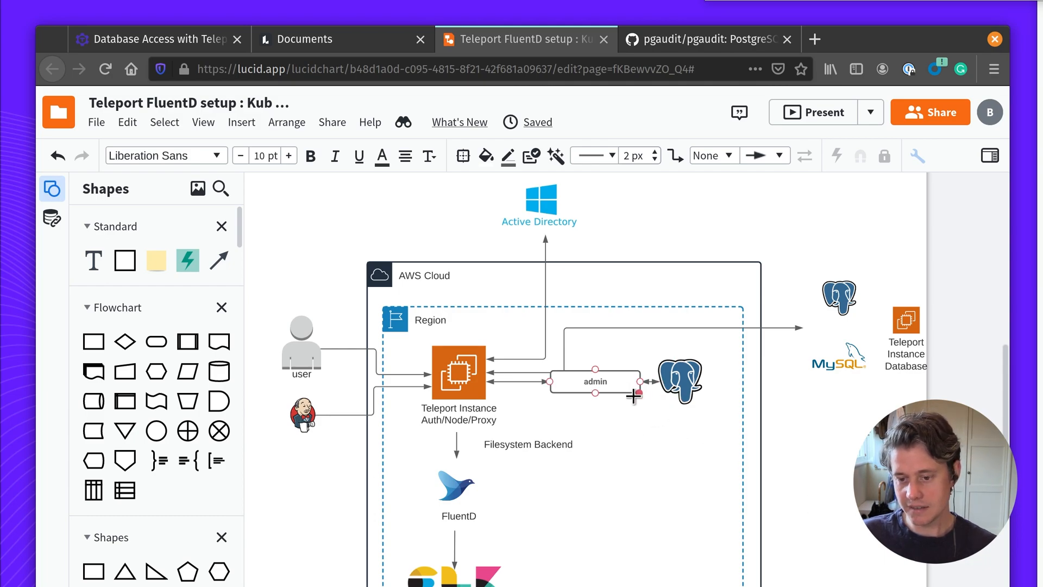
{"action": "left_click", "coordinate": [300, 346]}
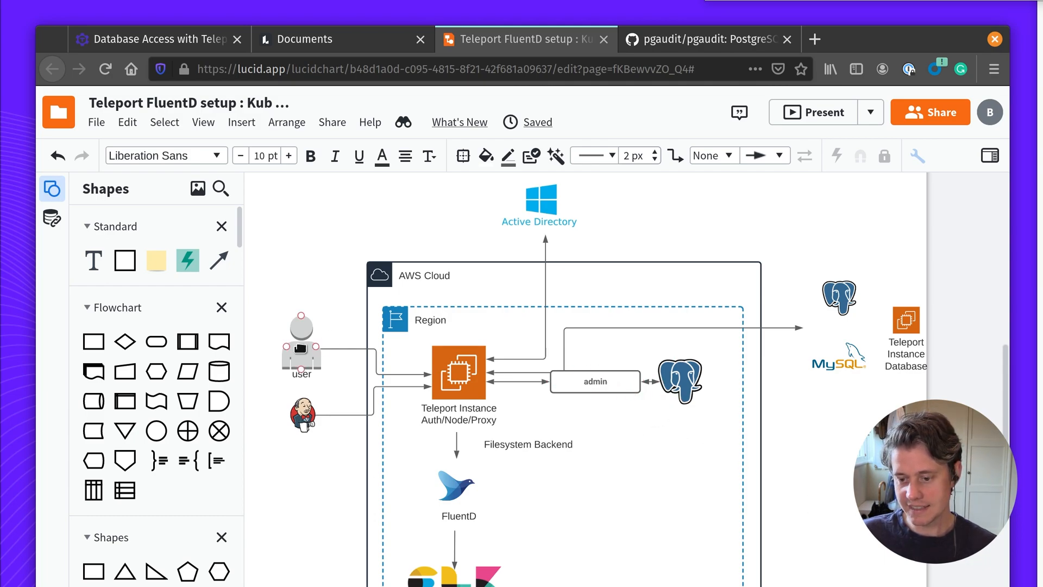
{"action": "left_click", "coordinate": [457, 483]}
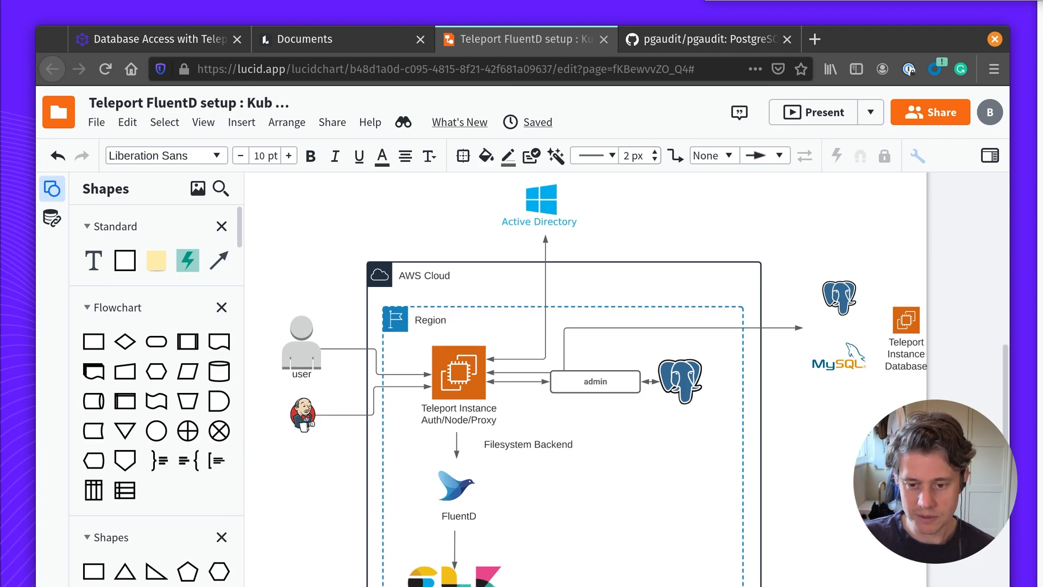
{"action": "mouse_move", "coordinate": [855, 378]}
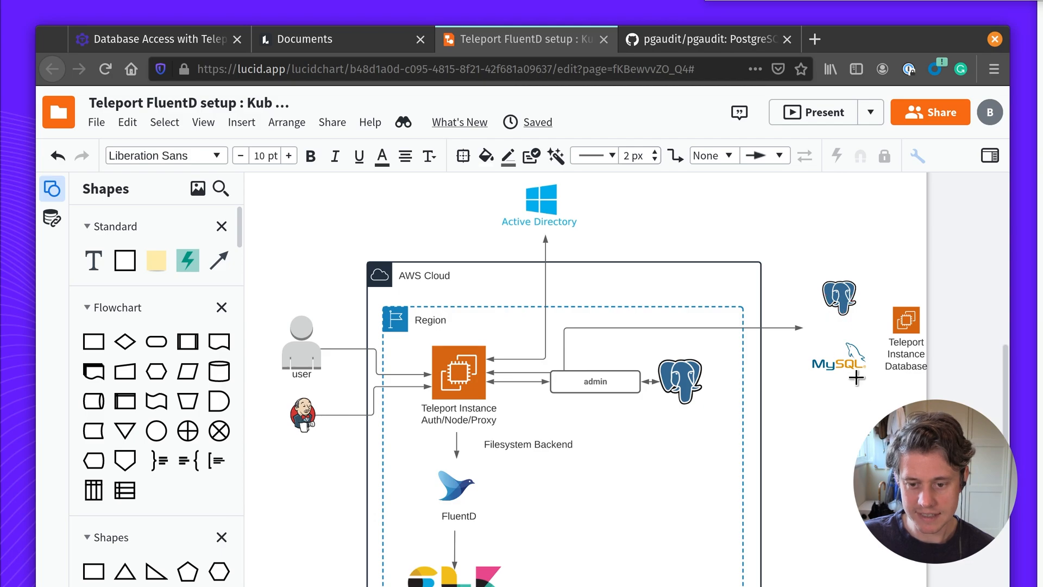
{"action": "mouse_move", "coordinate": [848, 368]}
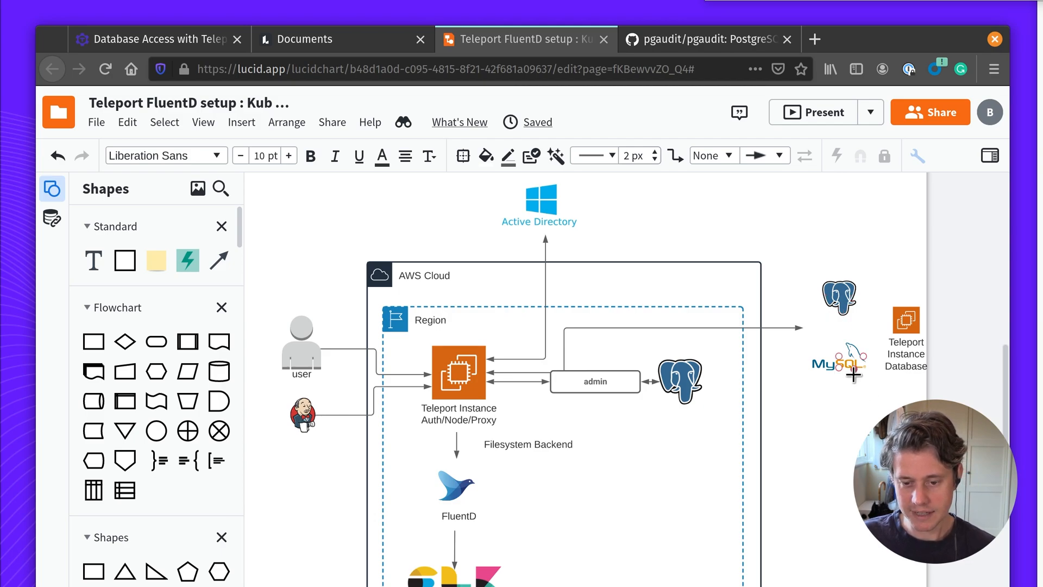
{"action": "mouse_move", "coordinate": [917, 368]}
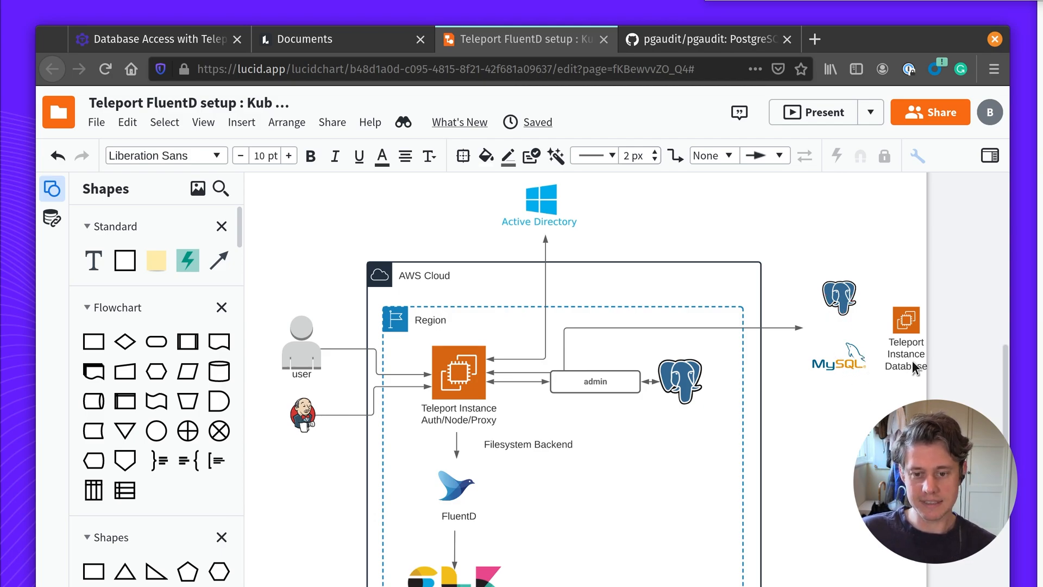
{"action": "mouse_move", "coordinate": [502, 396]}
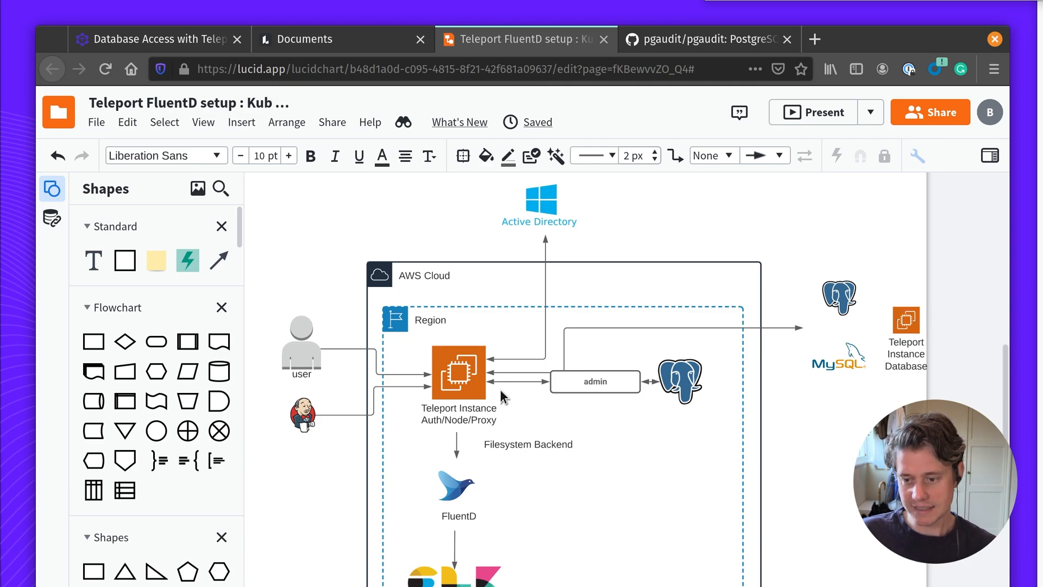
{"action": "left_click", "coordinate": [457, 372]}
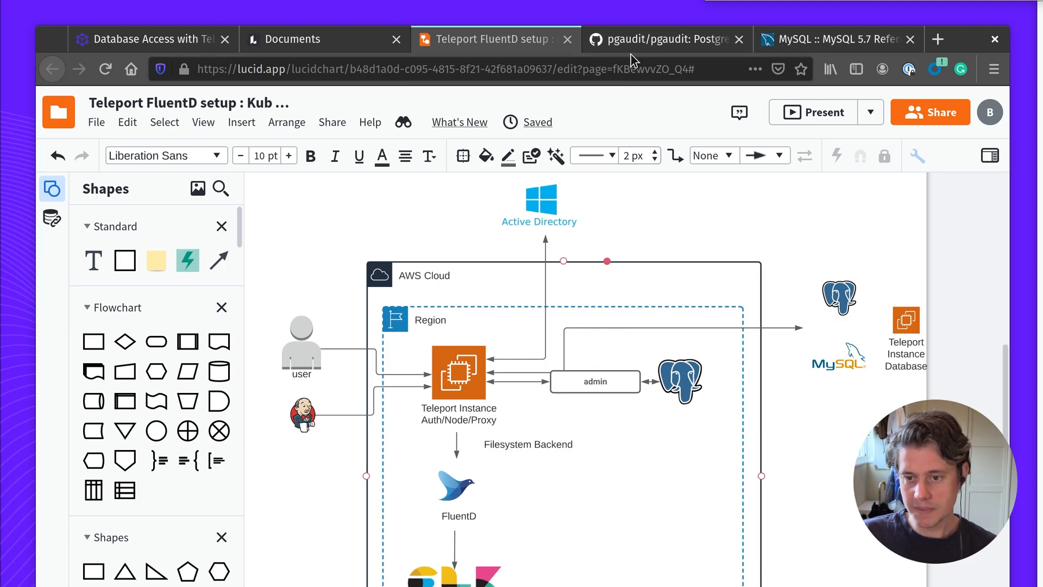
Scroll the pgaudit/pgaudit GitHub README down to the 'Why pgAudit?' section.
{"action": "left_click", "coordinate": [658, 39]}
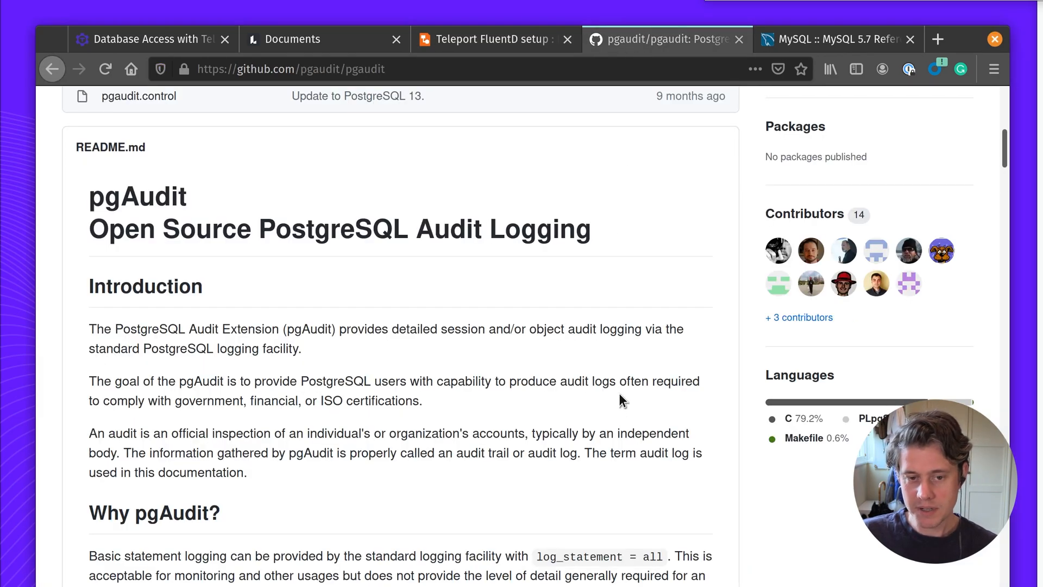
{"action": "mouse_move", "coordinate": [556, 304]}
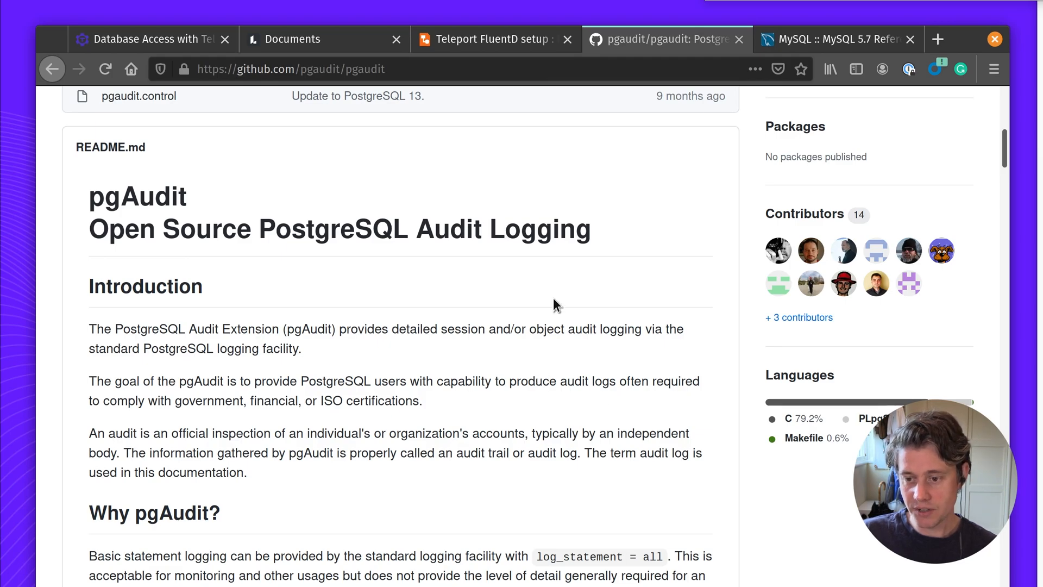
{"action": "mouse_move", "coordinate": [444, 310]}
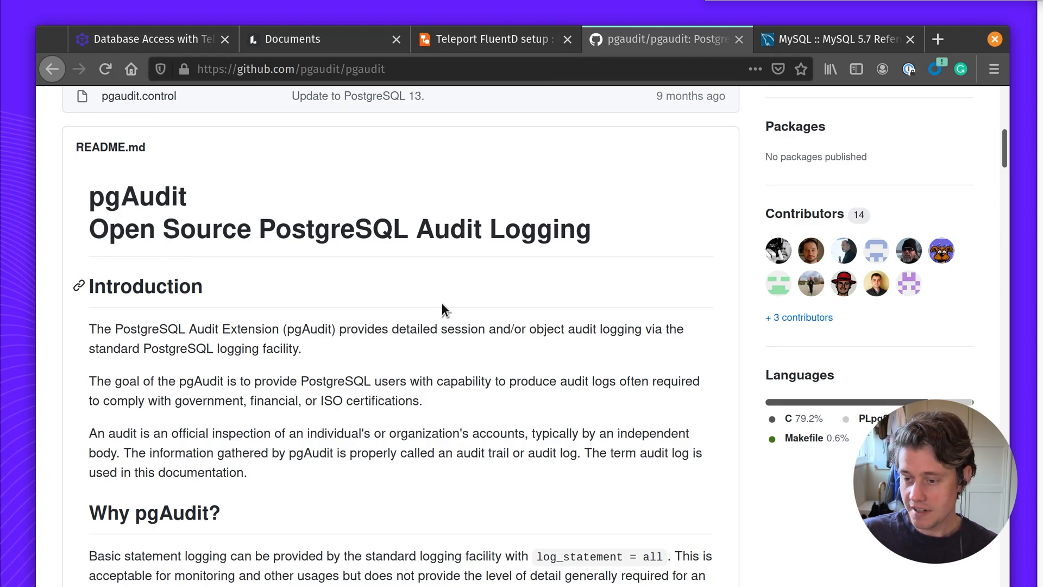
{"action": "scroll", "scroll_direction": "down", "scroll_amount": 3}
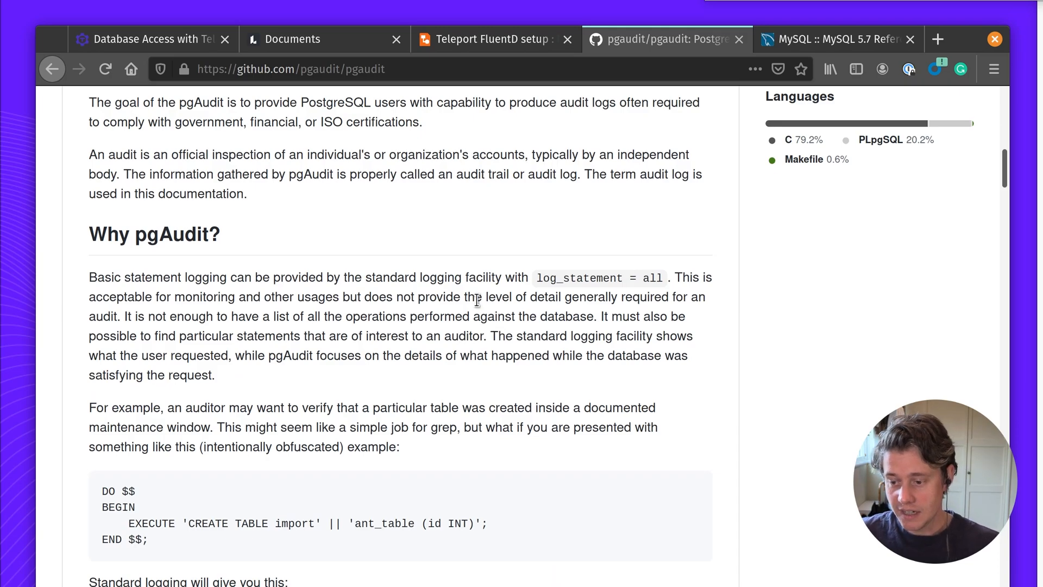
{"action": "mouse_move", "coordinate": [509, 575]}
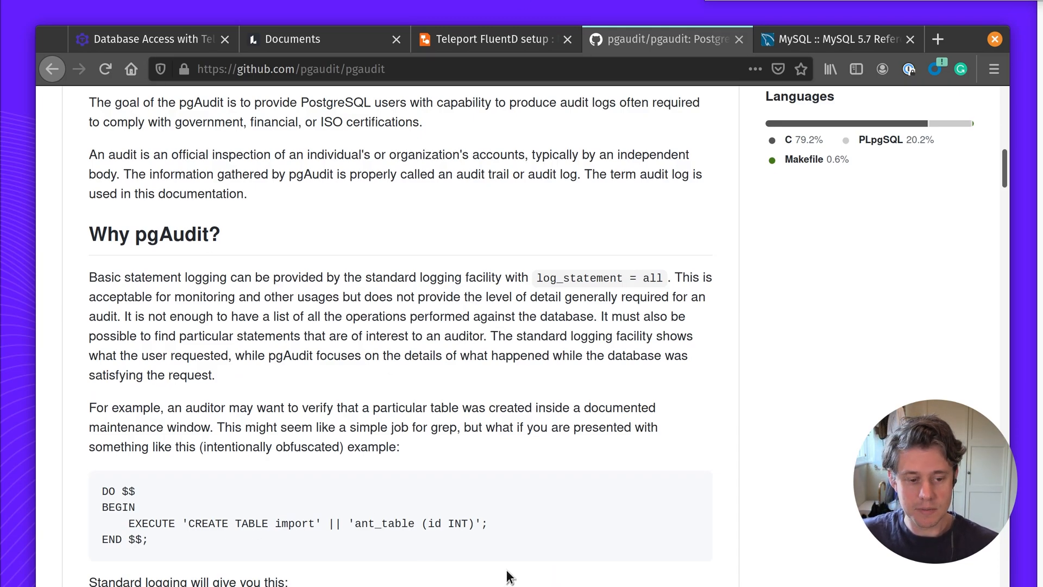
{"action": "mouse_move", "coordinate": [651, 170]}
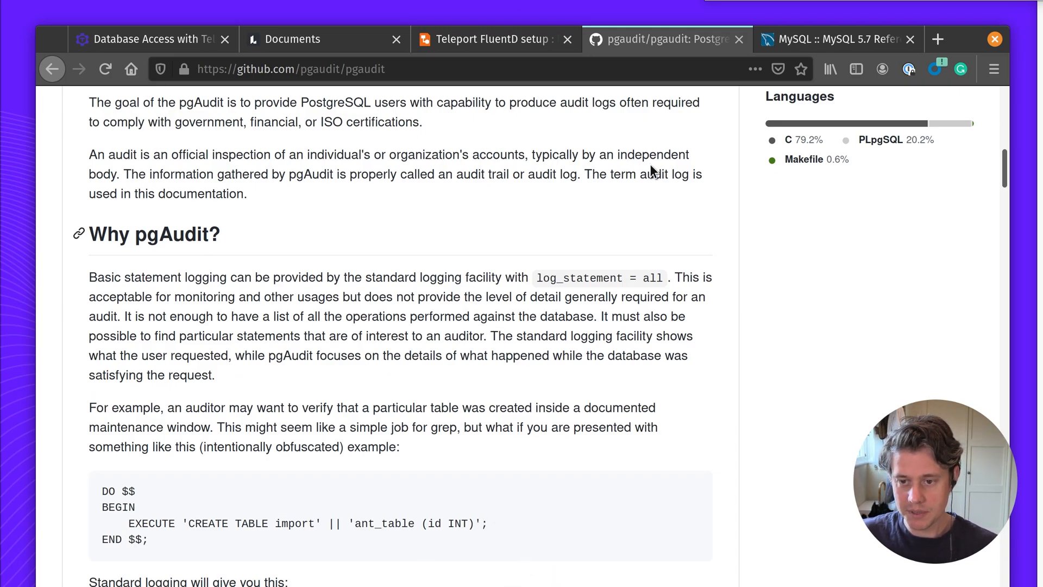
Read the MySQL 5.7 Audit Log Filtering docs, then bring up the terminal.
{"action": "left_click", "coordinate": [835, 38]}
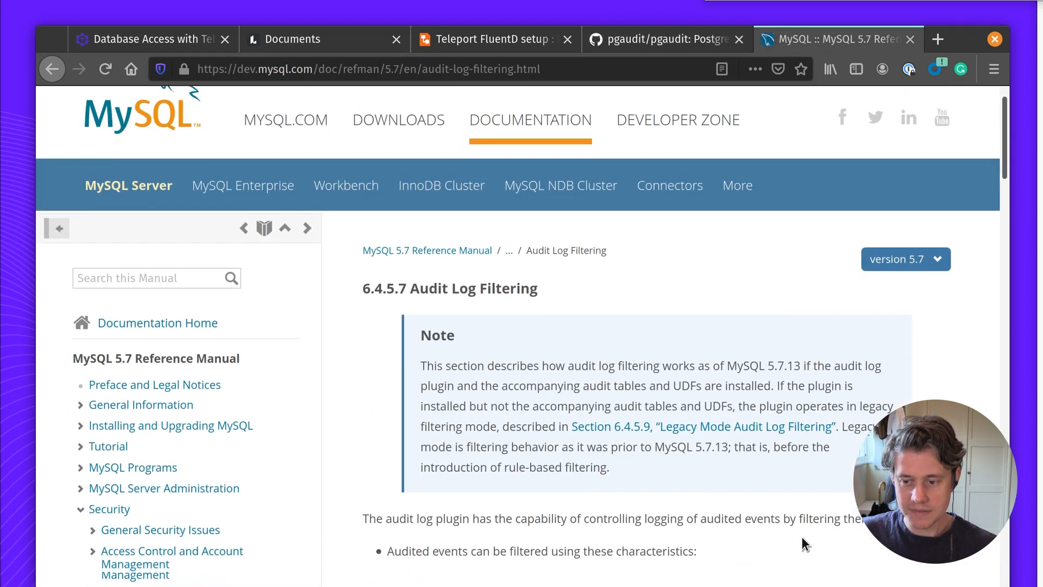
{"action": "scroll", "scroll_direction": "down", "scroll_amount": 3}
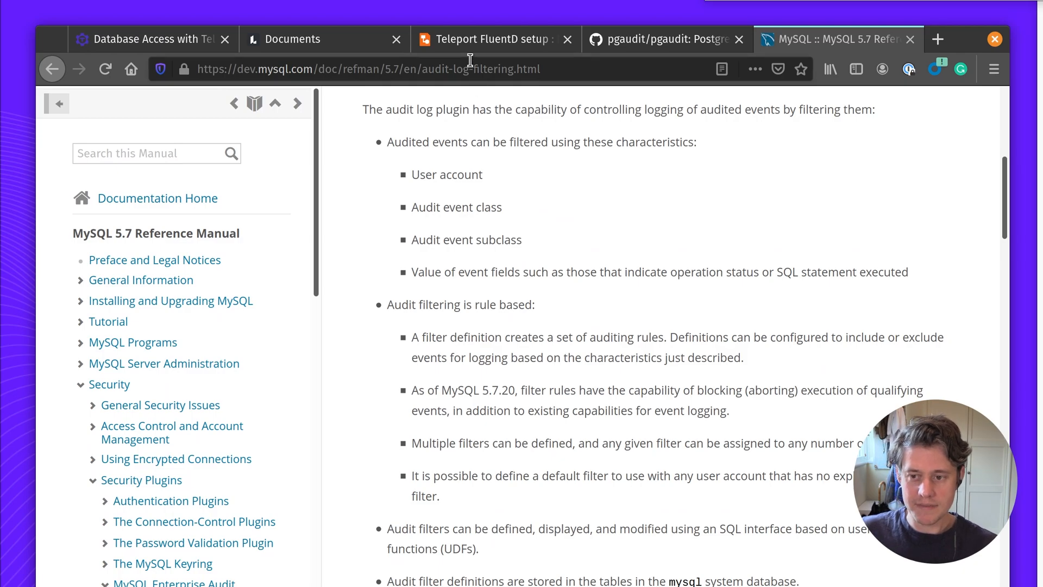
{"action": "left_click", "coordinate": [496, 38]}
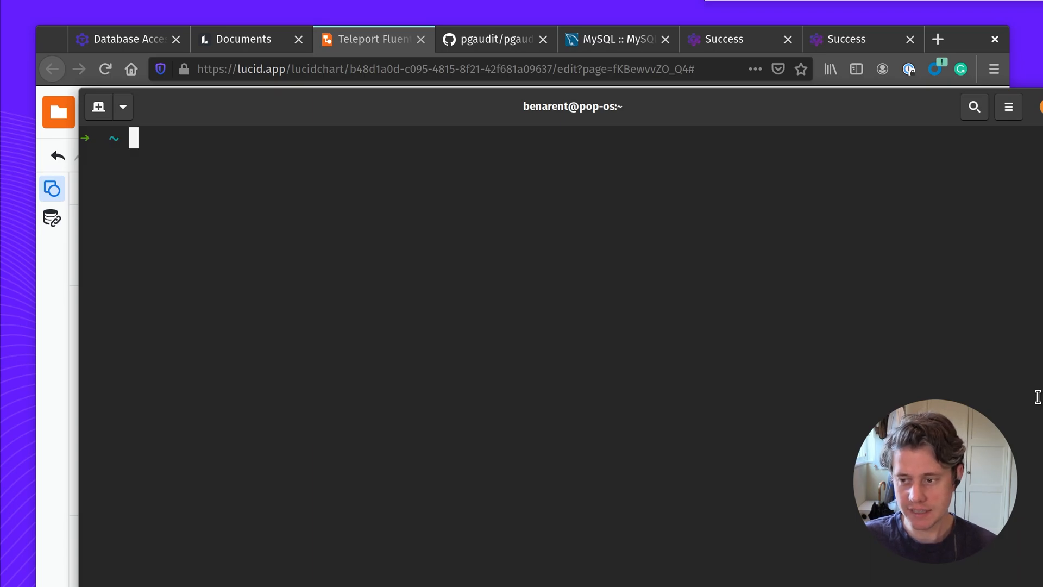
Log in with tsh using proxy teleport.asteroid.earth:3080 and GitHub auth.
{"action": "type", "text": "tsh"}
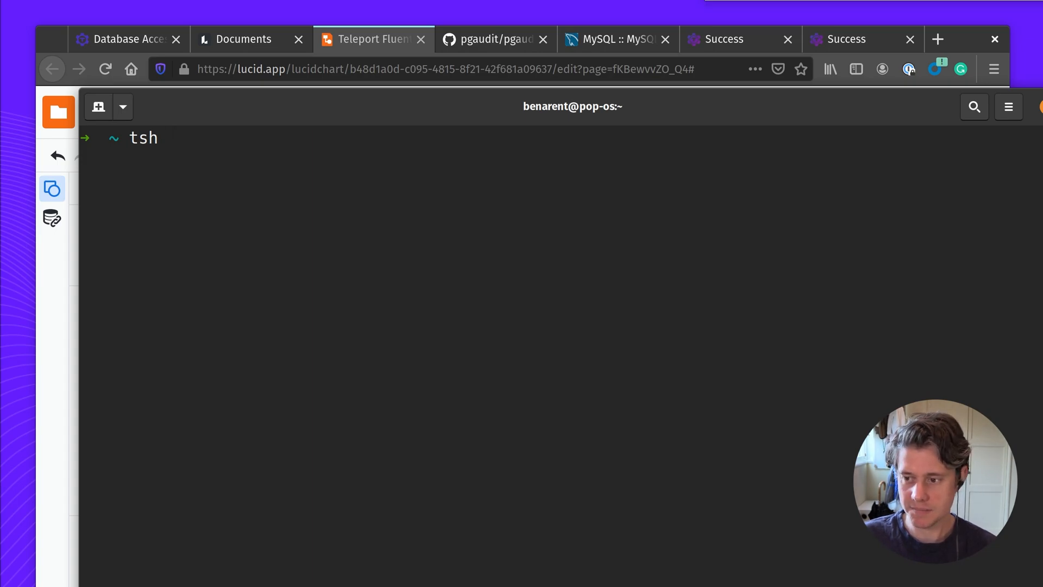
{"action": "type", "text": "login"}
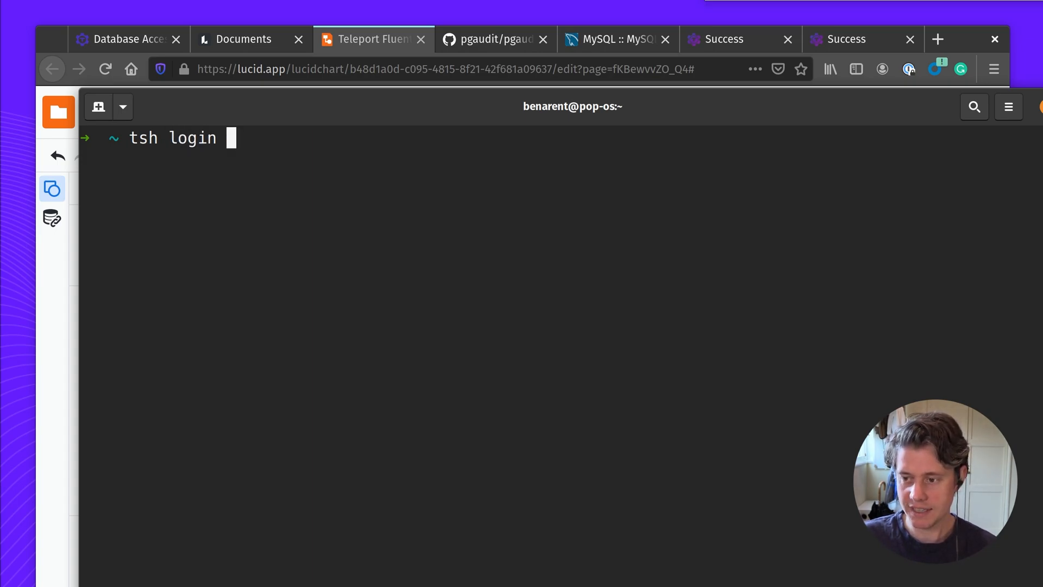
{"action": "type", "text": "--proxy=teleport.asteroid.earth:3080 --auth=github"}
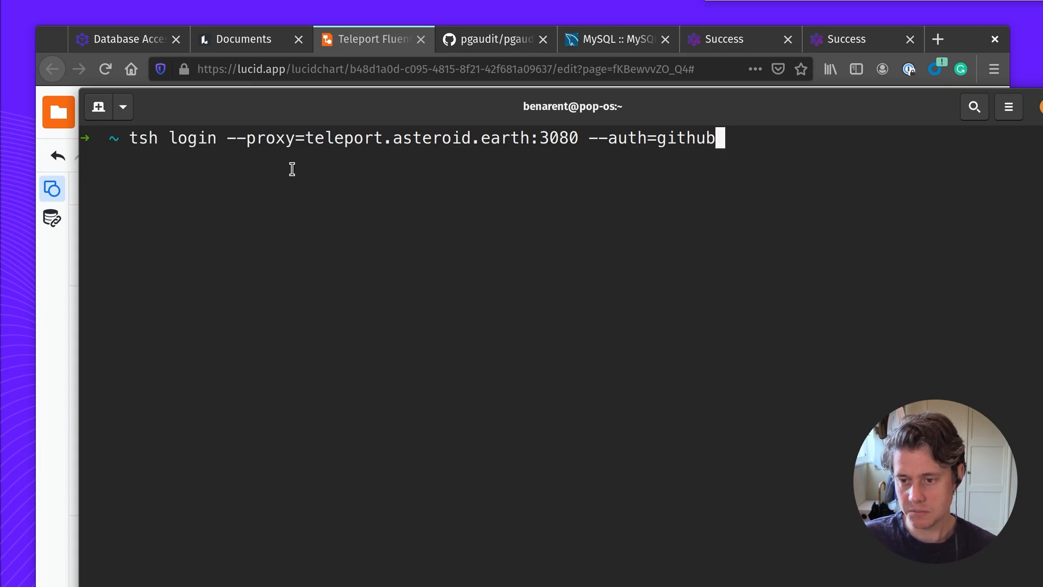
{"action": "mouse_move", "coordinate": [578, 168]}
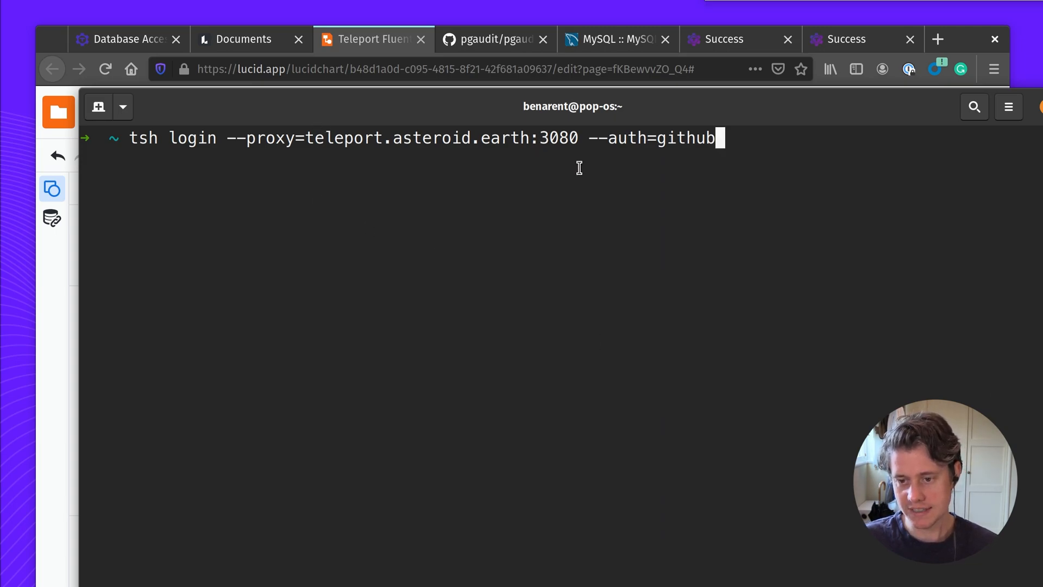
{"action": "mouse_move", "coordinate": [697, 139]}
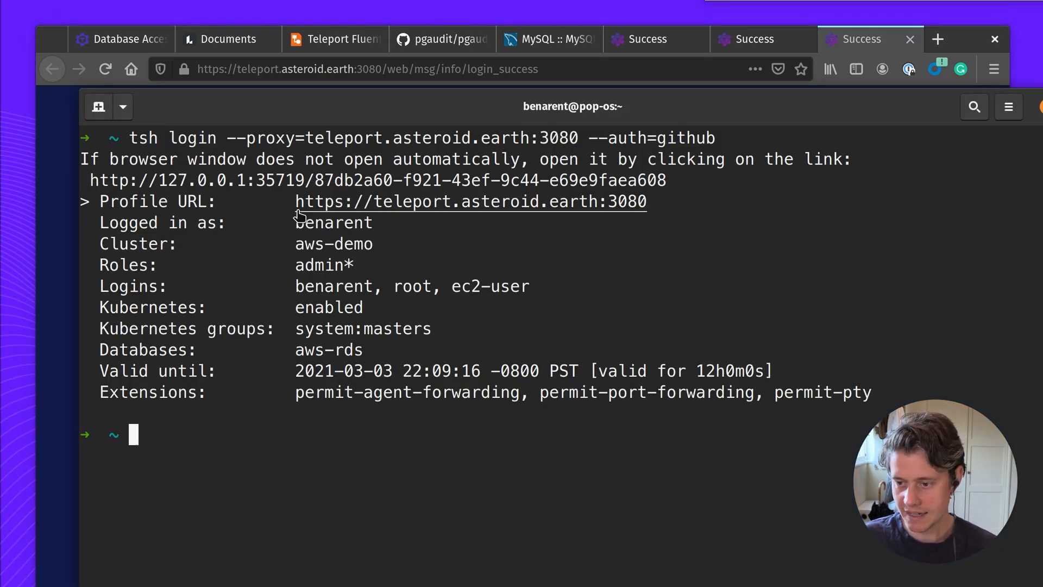
{"action": "mouse_move", "coordinate": [333, 276]}
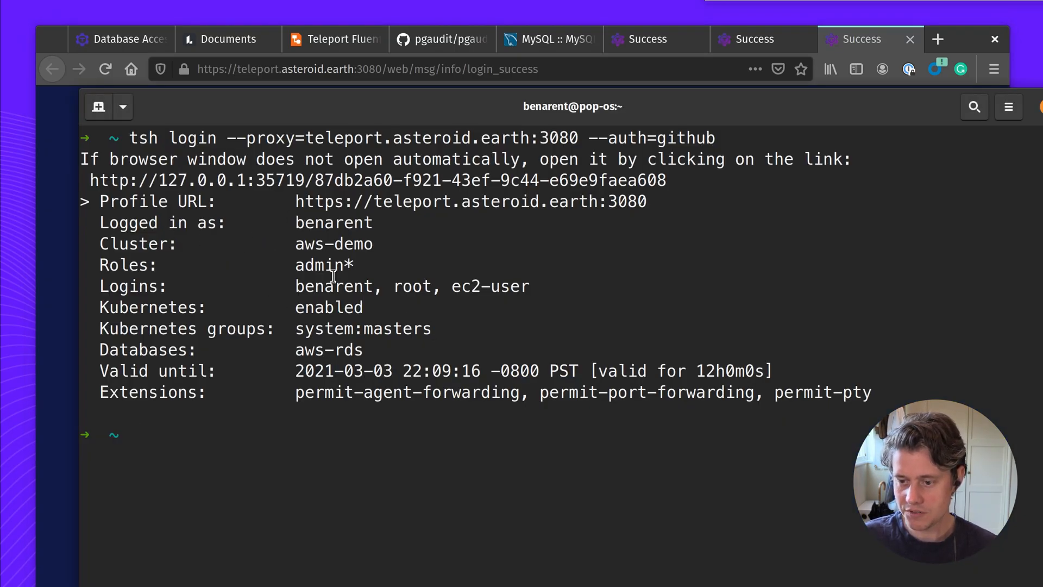
{"action": "double_click", "coordinate": [328, 349]}
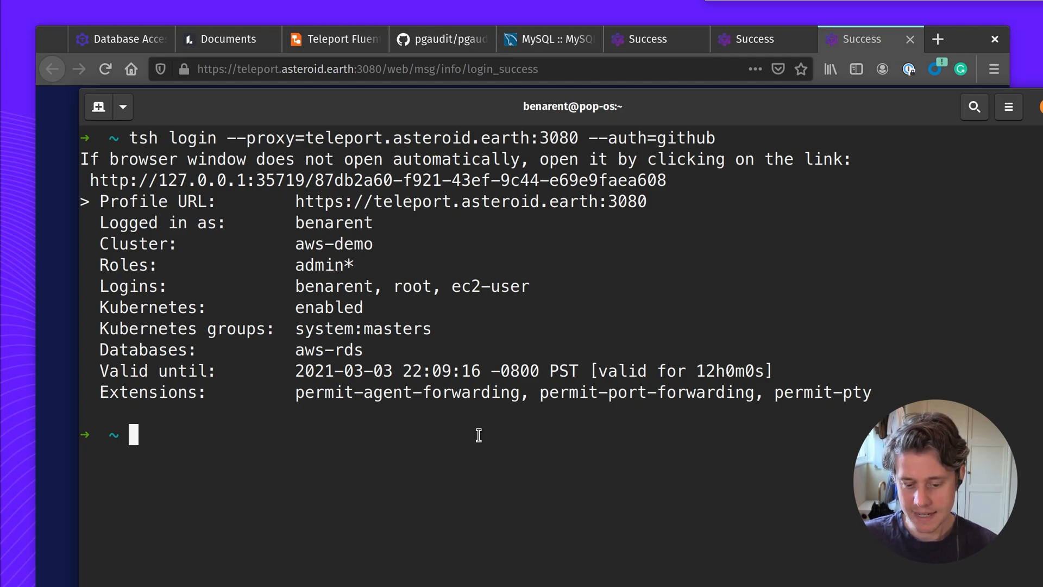
List databases with tsh db ls and log into the aws-rds database.
{"action": "type", "text": "tsh"}
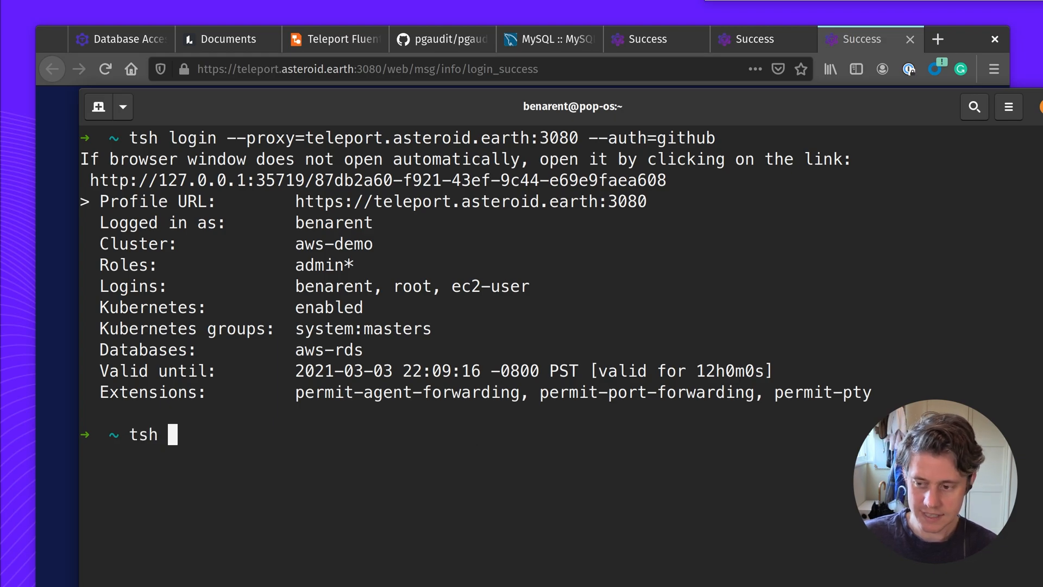
{"action": "type", "text": "db ls"}
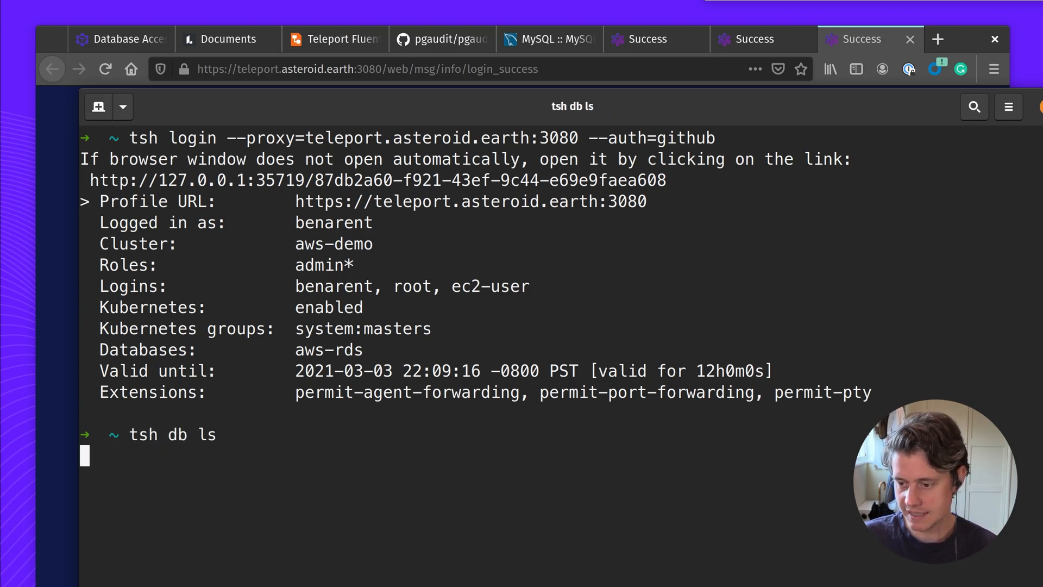
{"action": "key", "text": "Return"}
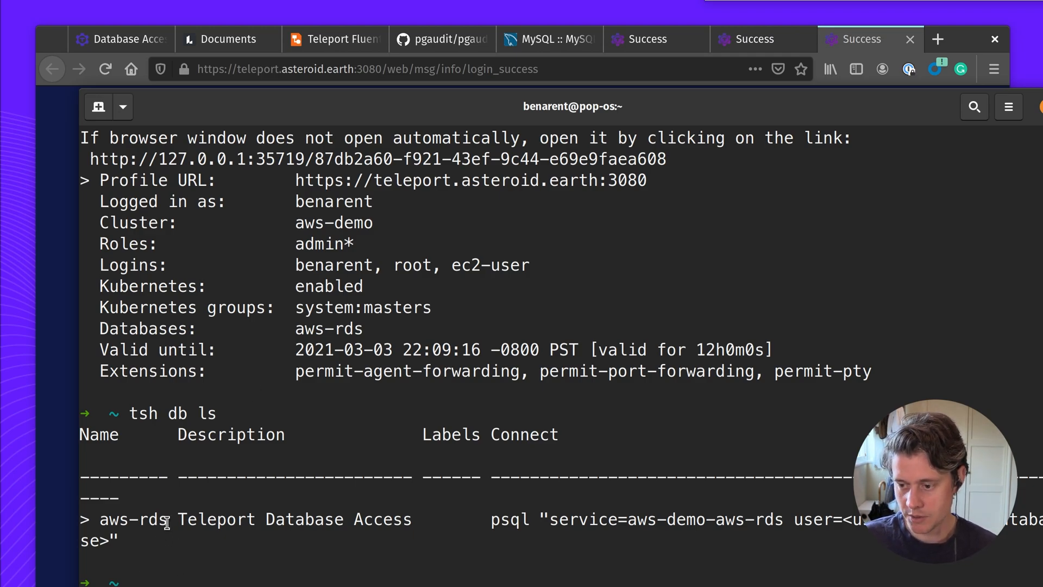
{"action": "type", "text": "ts"}
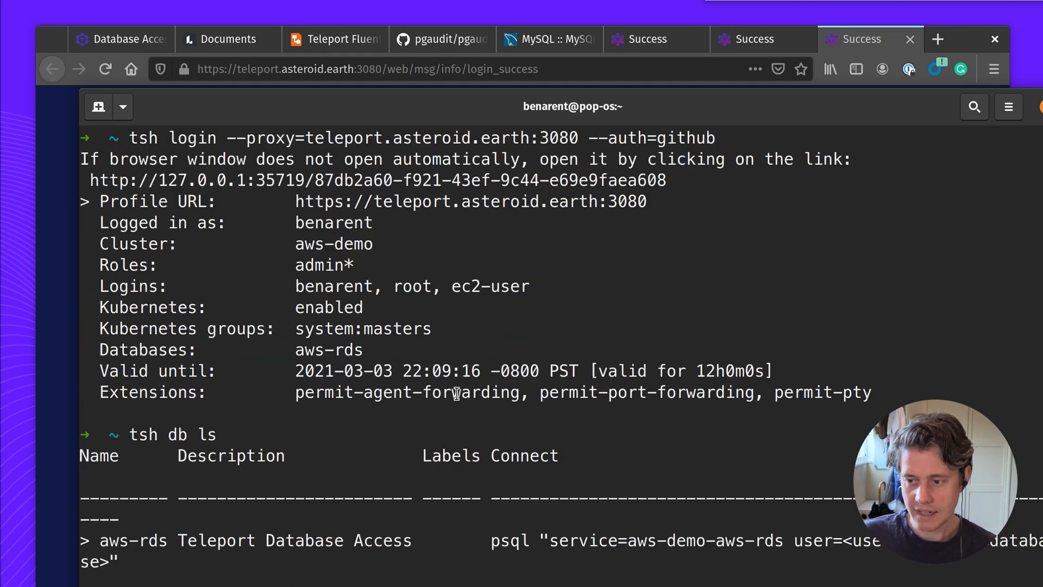
{"action": "mouse_move", "coordinate": [678, 371]}
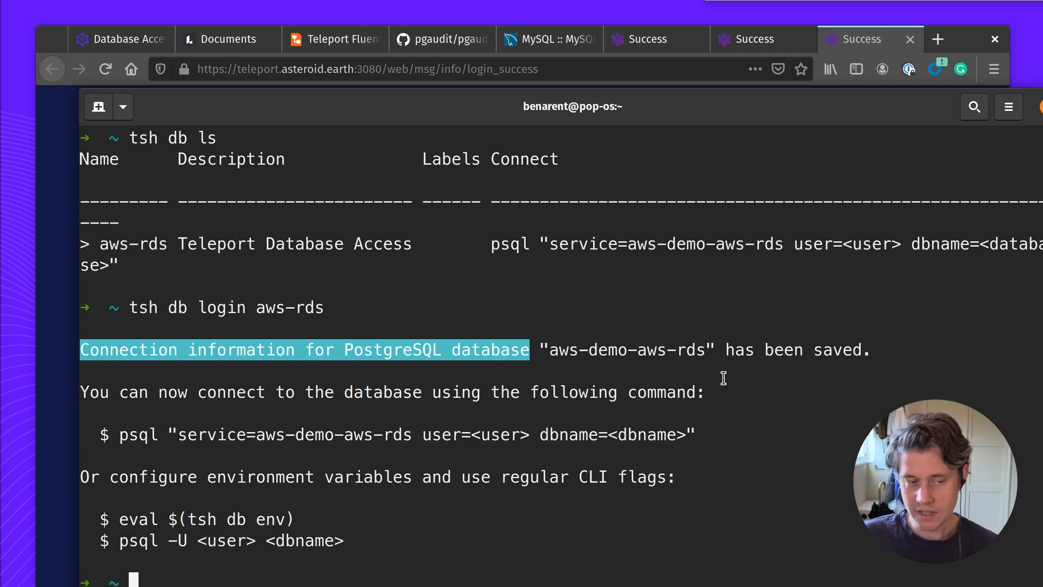
{"action": "mouse_move", "coordinate": [145, 452]}
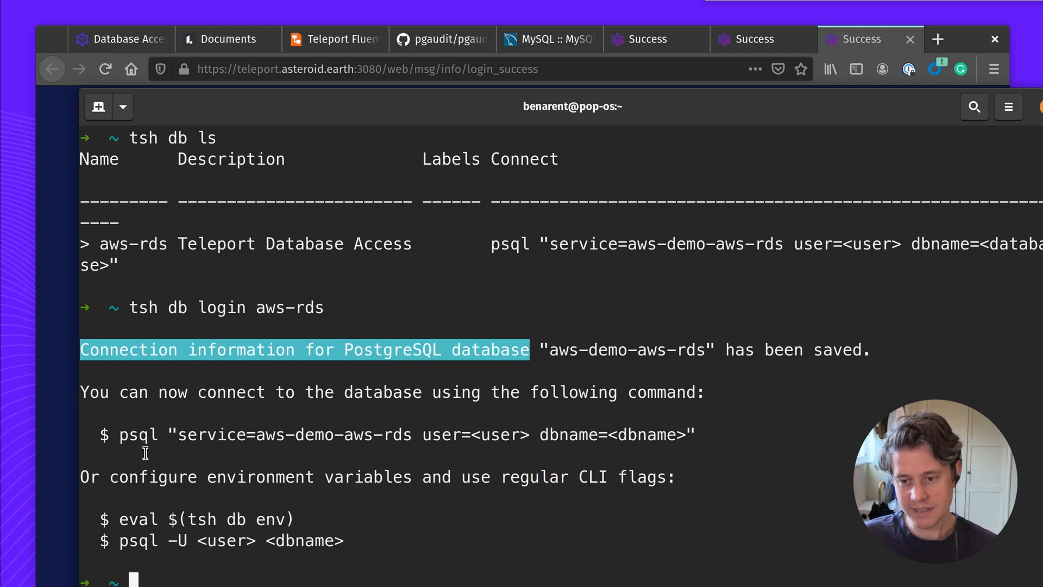
{"action": "mouse_move", "coordinate": [497, 523]}
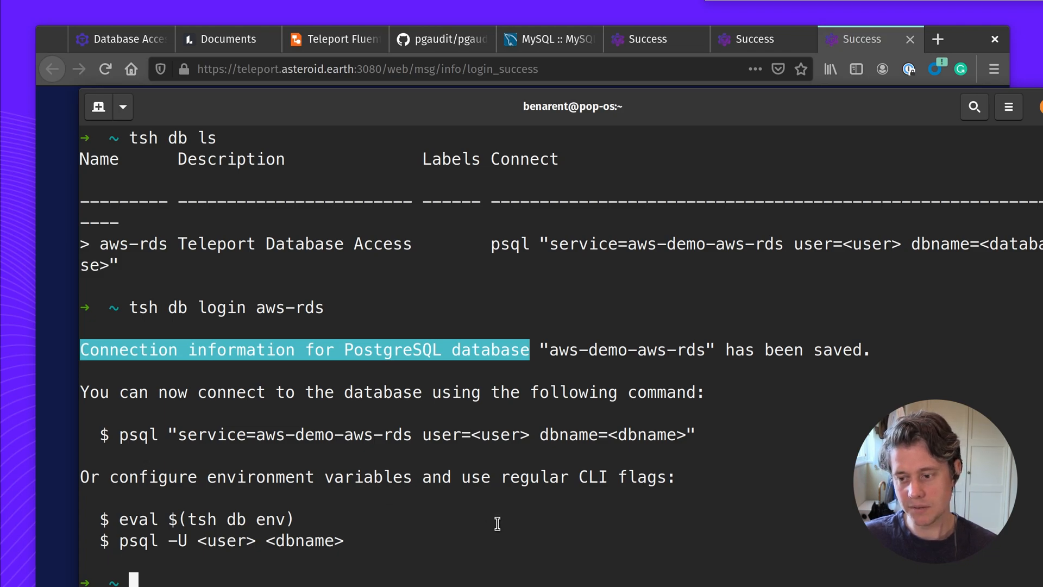
{"action": "mouse_move", "coordinate": [154, 435]}
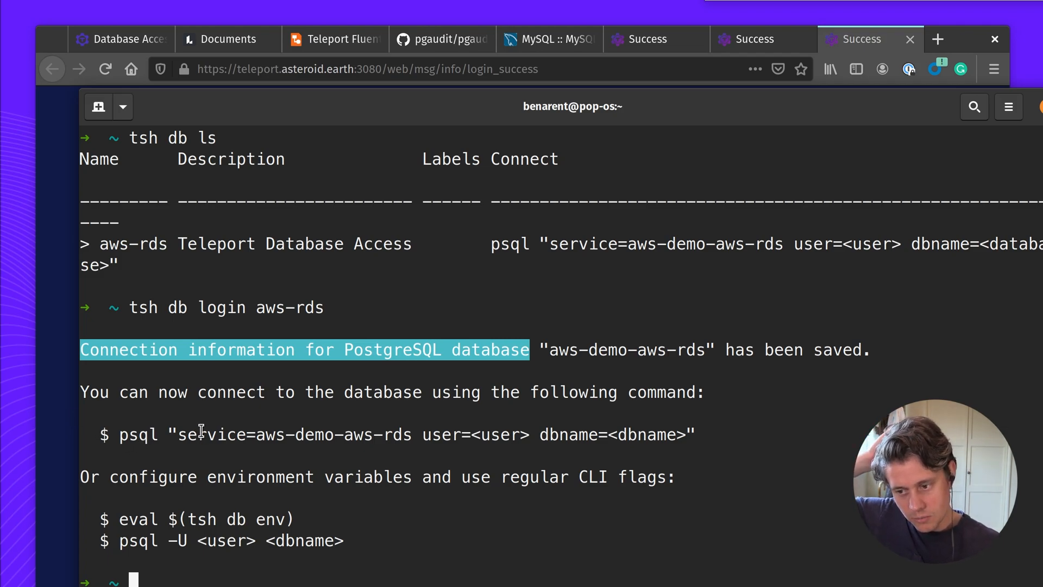
{"action": "double_click", "coordinate": [293, 435]}
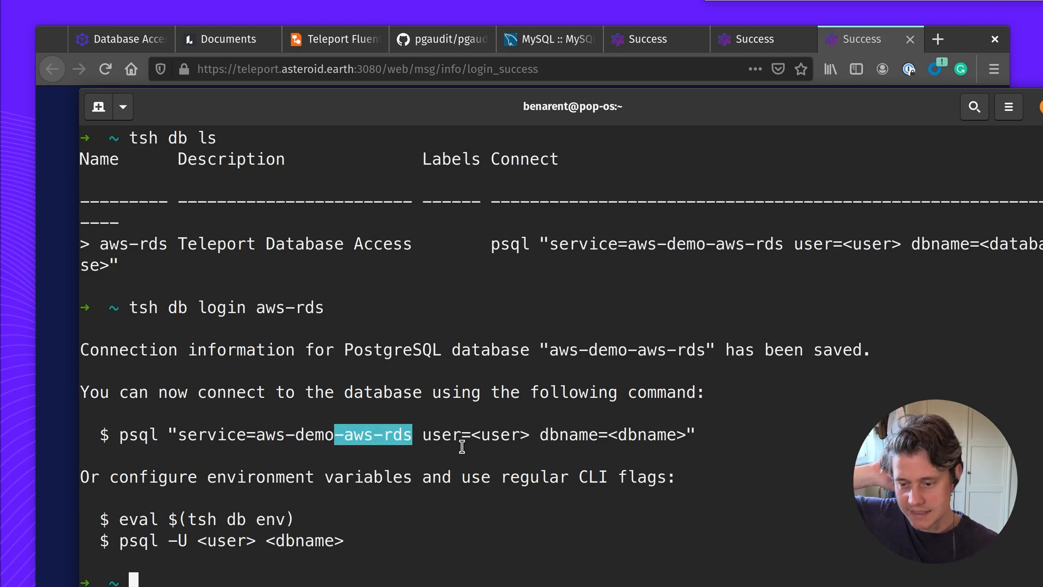
{"action": "mouse_move", "coordinate": [509, 435]}
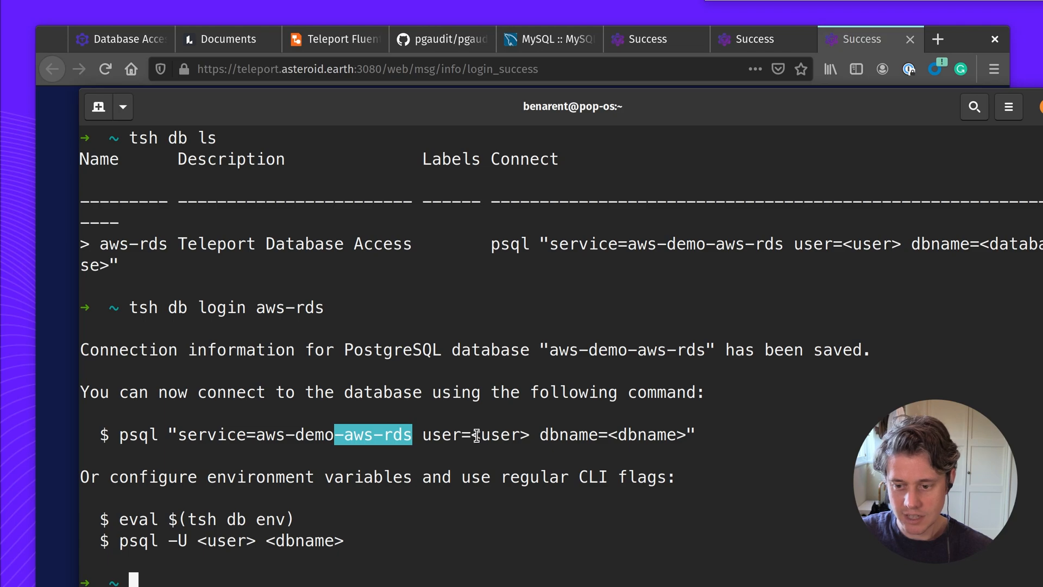
{"action": "mouse_move", "coordinate": [506, 429]}
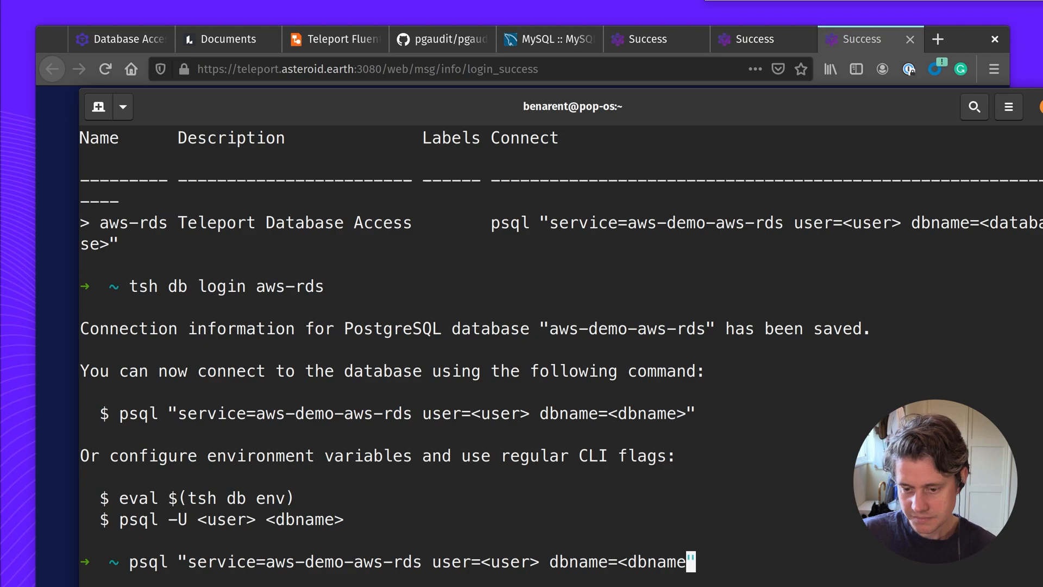
Connect psql to the aws-rds postgres database as alice and list tables with \dt.
{"action": "type", "text": "pos"}
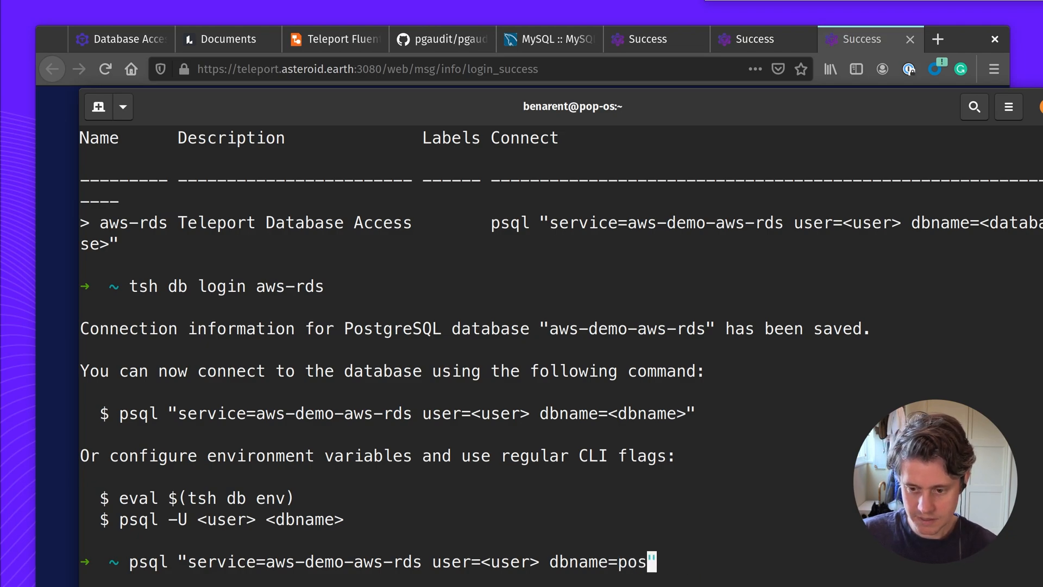
{"action": "type", "text": "tgres\""}
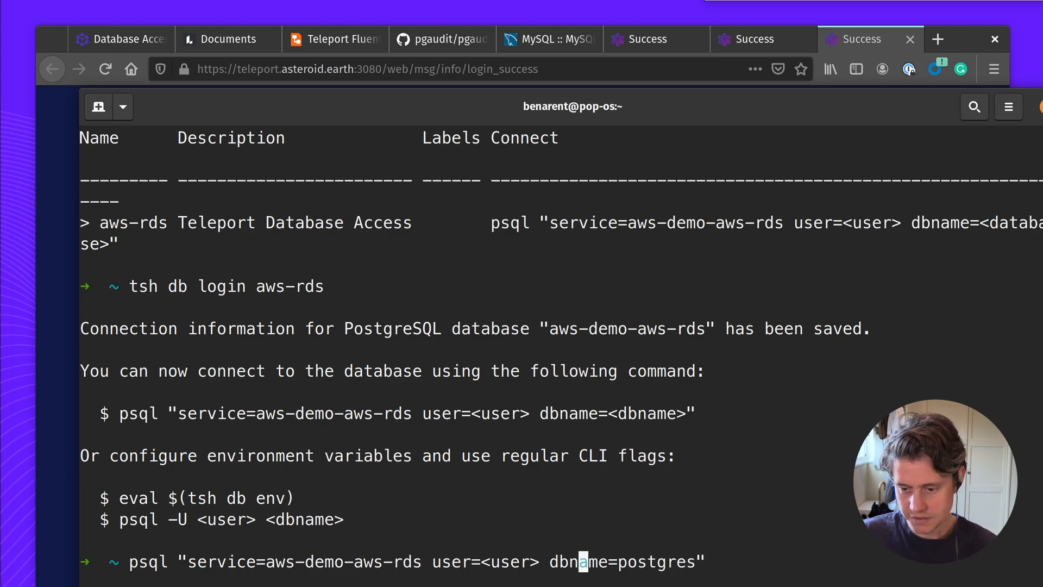
{"action": "type", "text": "alice"}
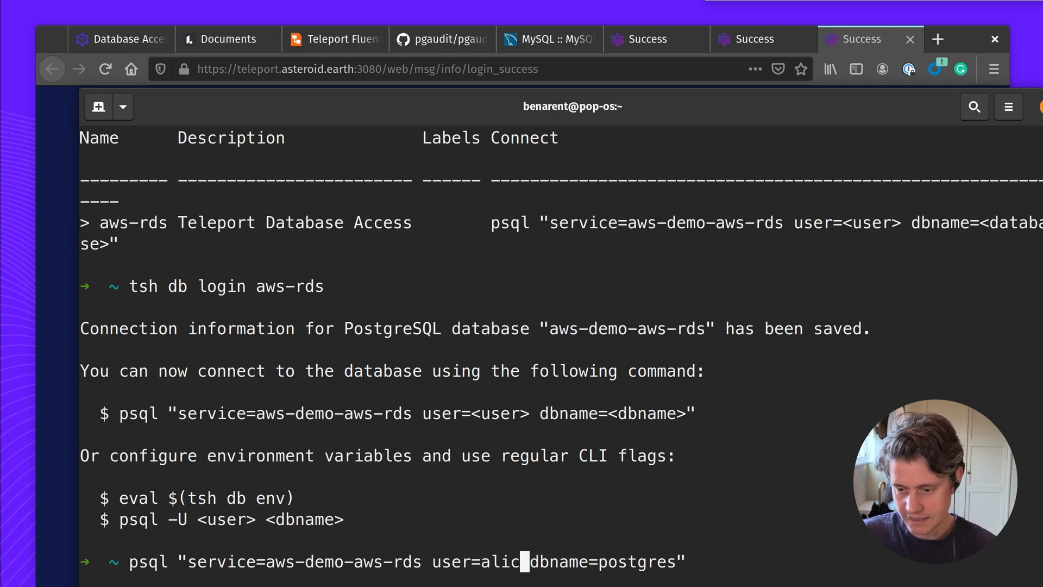
{"action": "key", "text": "Return"}
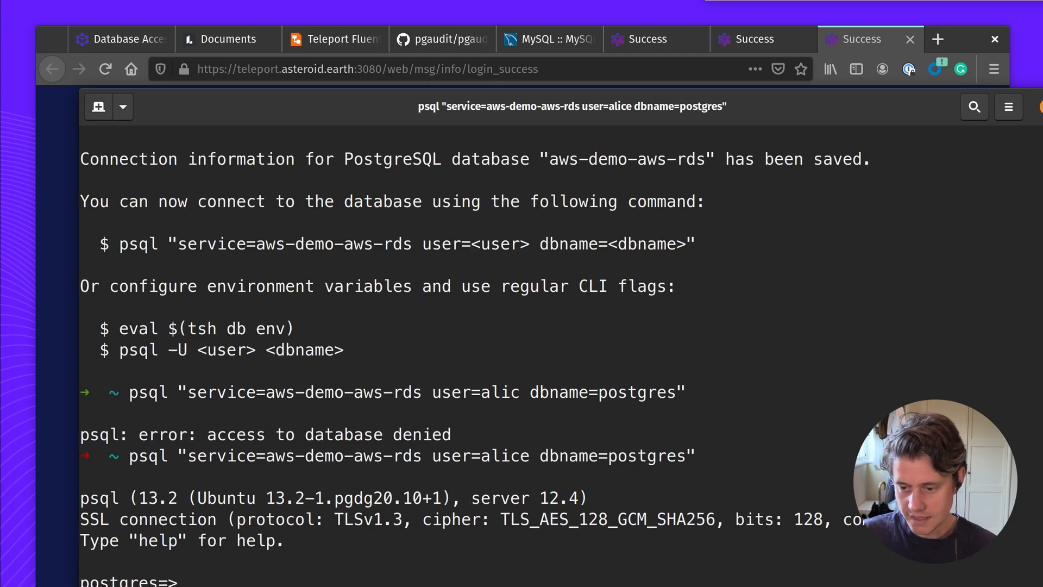
{"action": "mouse_move", "coordinate": [221, 550]}
{"action": "type", "text": "\\c"}
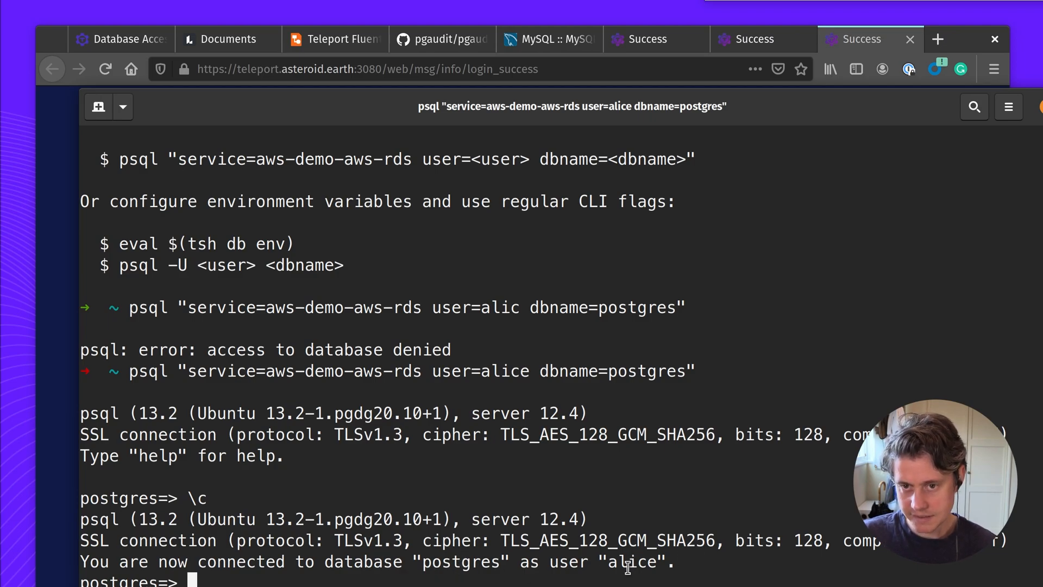
{"action": "type", "text": "\\dt"}
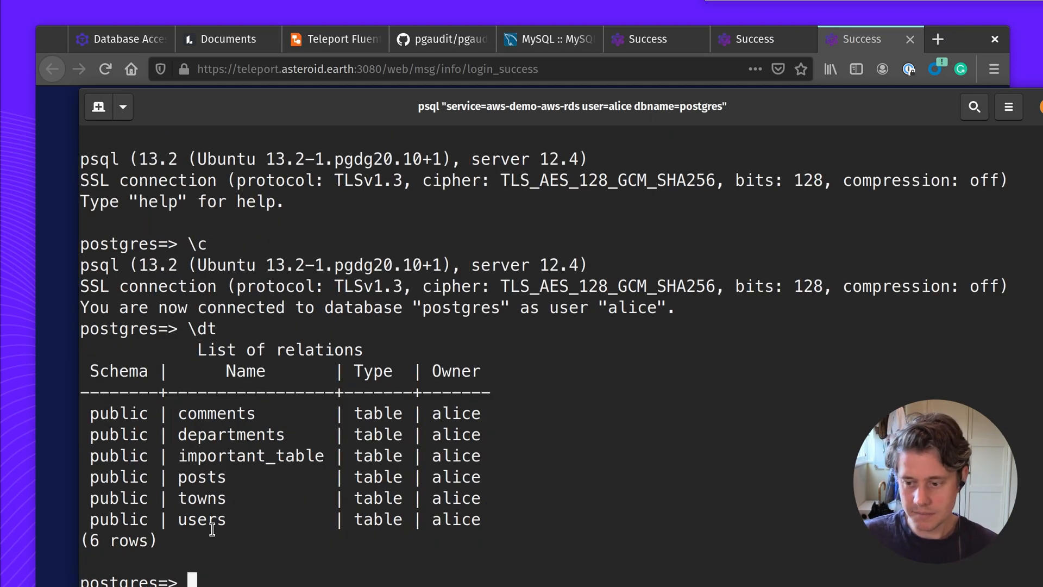
{"action": "mouse_move", "coordinate": [451, 442]}
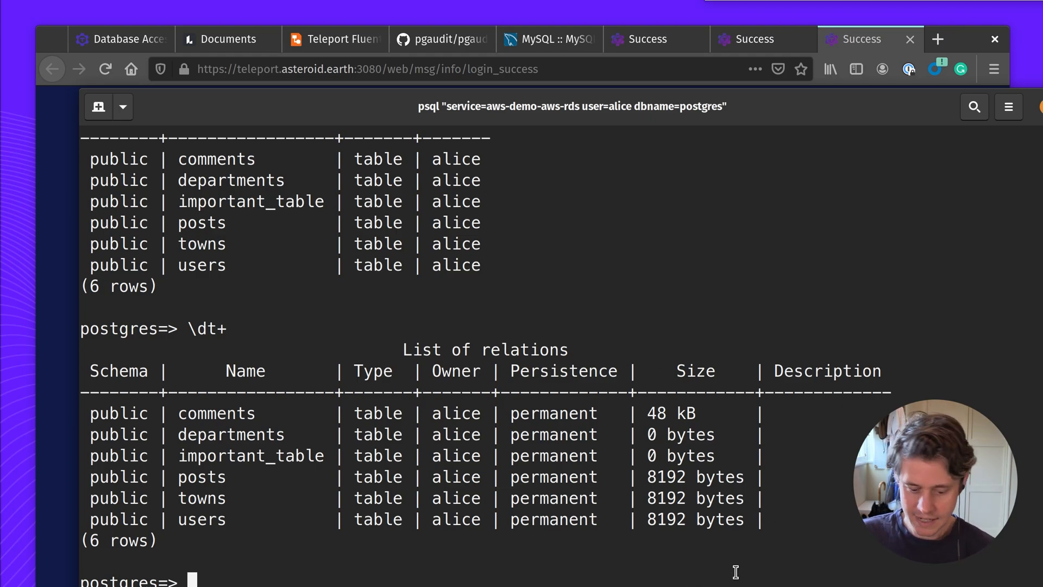
Quit psql with \q and sign into the Teleport web console with GitHub.
{"action": "type", "text": "\\q"}
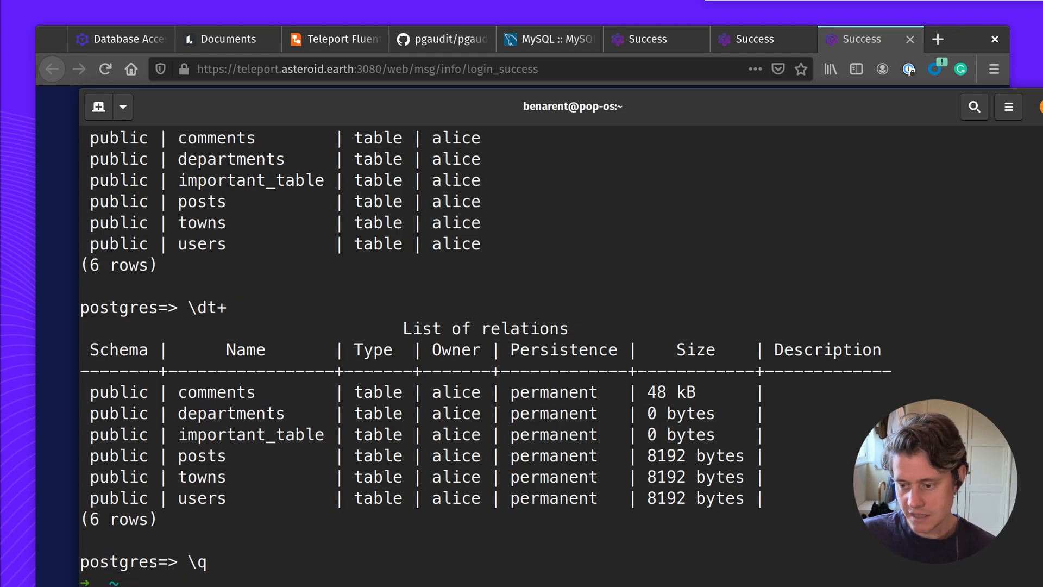
{"action": "left_click", "coordinate": [860, 38]}
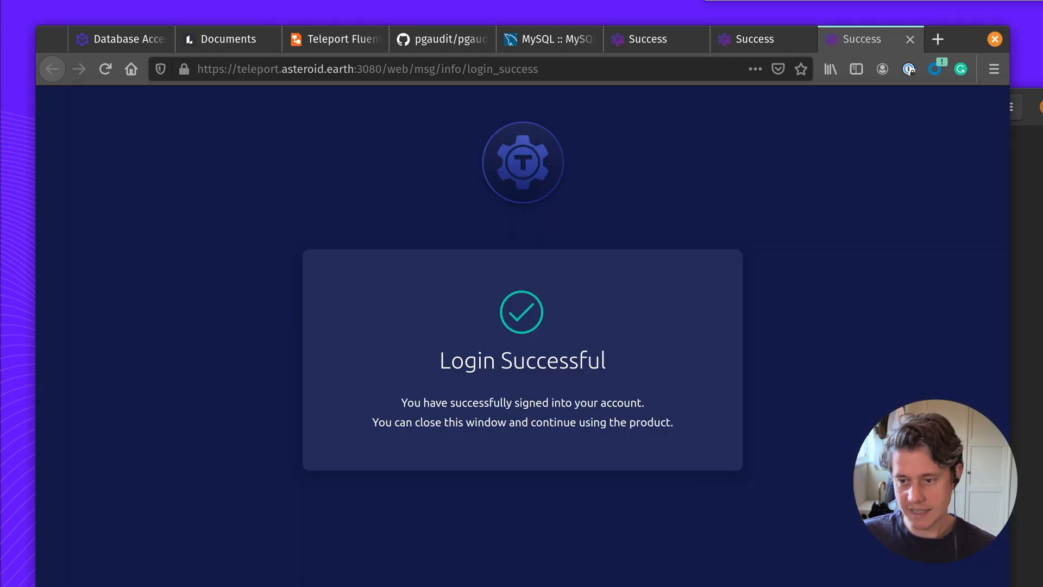
{"action": "left_click", "coordinate": [366, 68]}
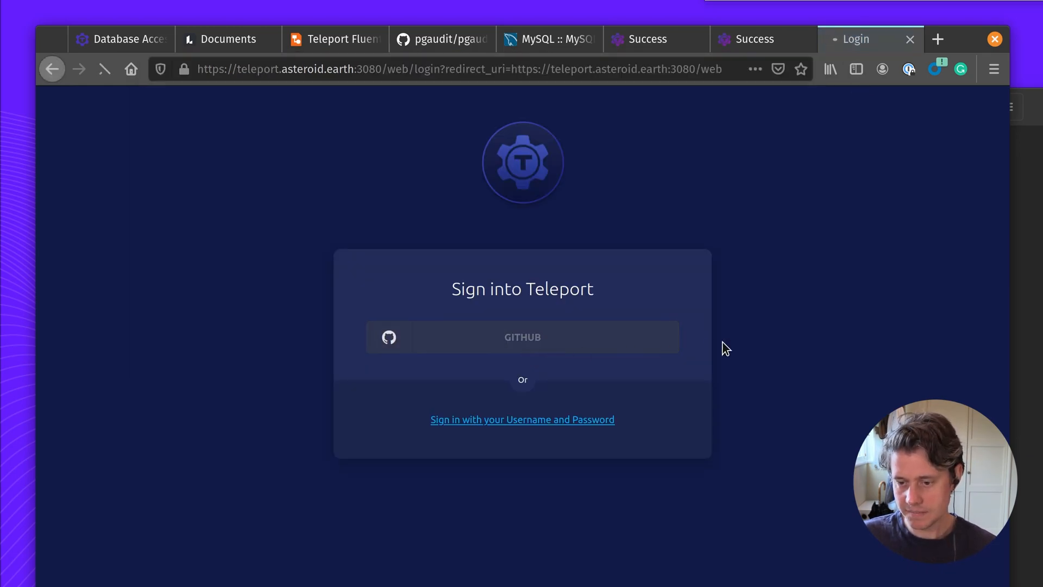
{"action": "left_click", "coordinate": [522, 337]}
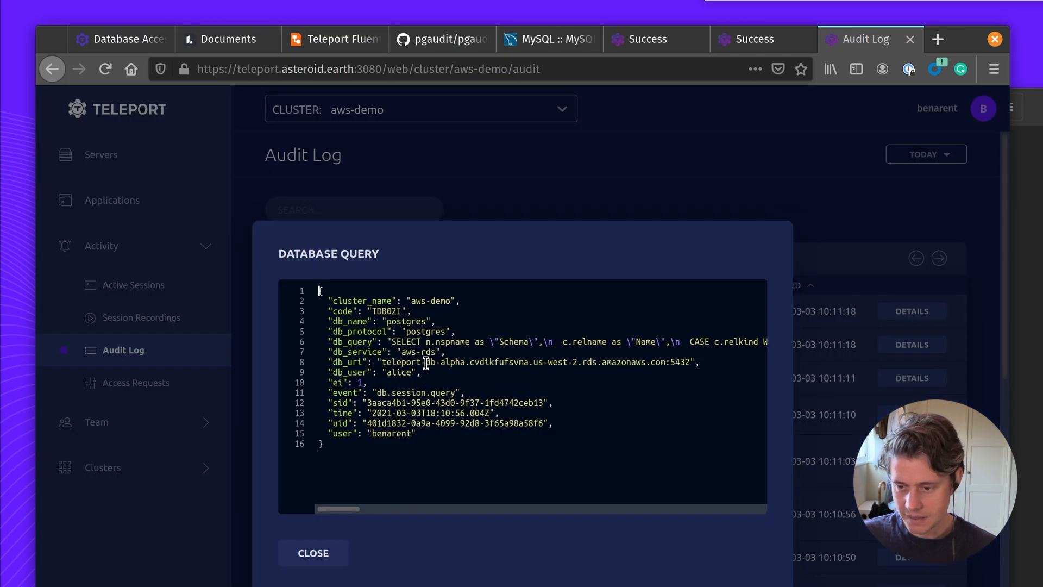
{"action": "mouse_move", "coordinate": [378, 471]}
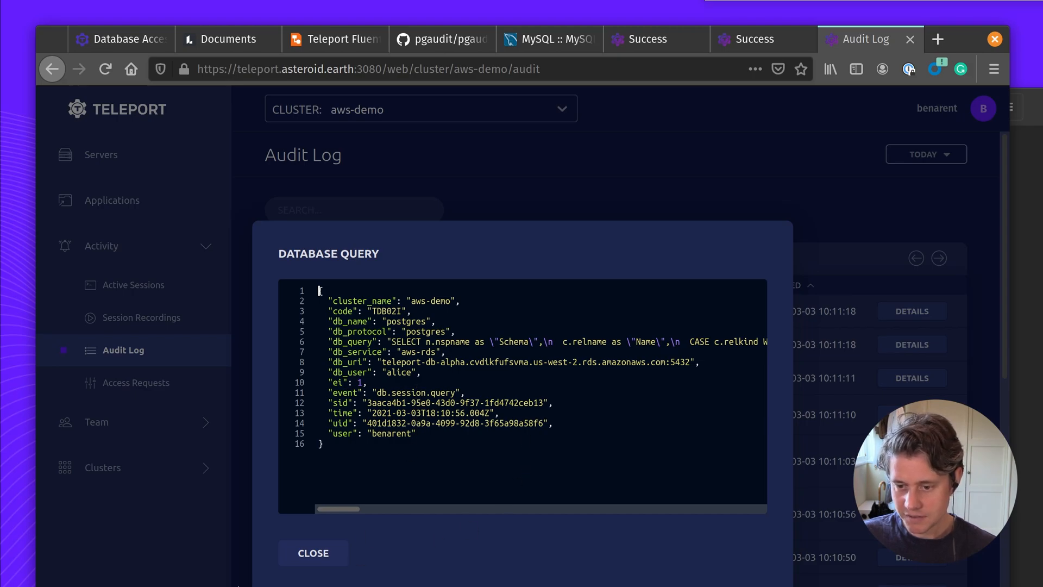
Close the Database Query event details to return to the Audit Log list.
{"action": "left_click", "coordinate": [313, 553]}
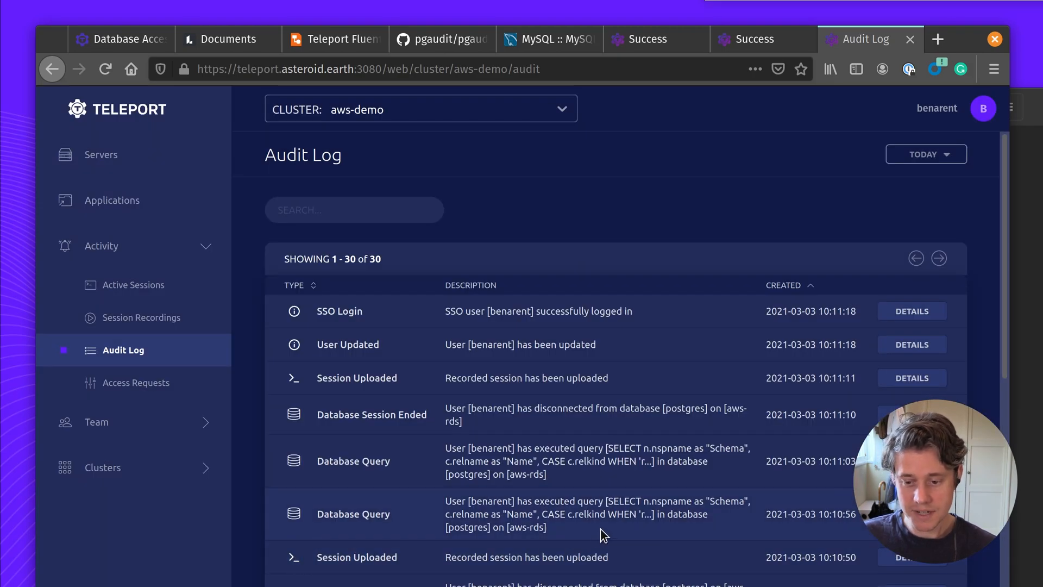
{"action": "mouse_move", "coordinate": [643, 516]}
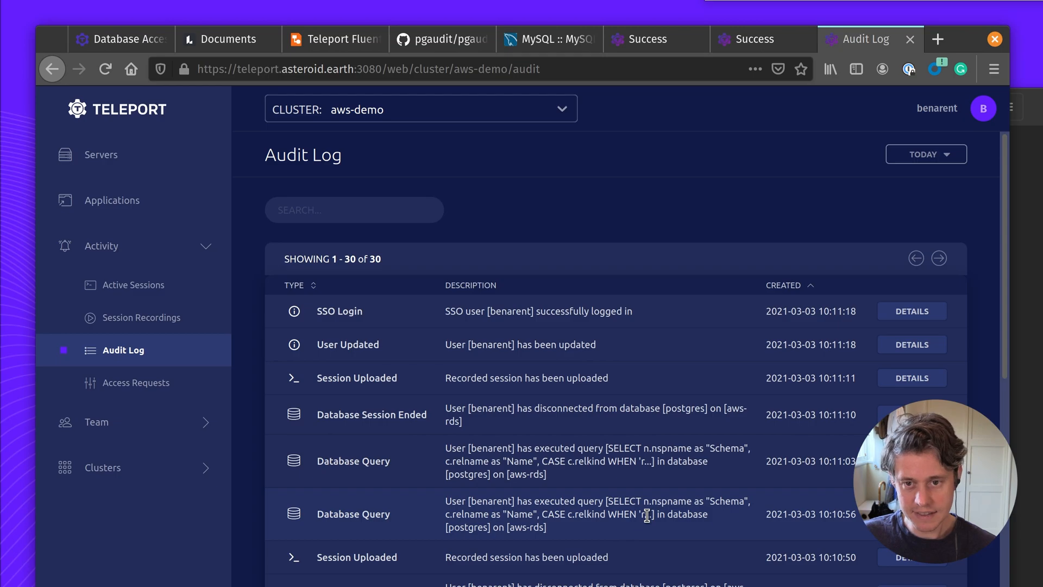
{"action": "mouse_move", "coordinate": [645, 424]}
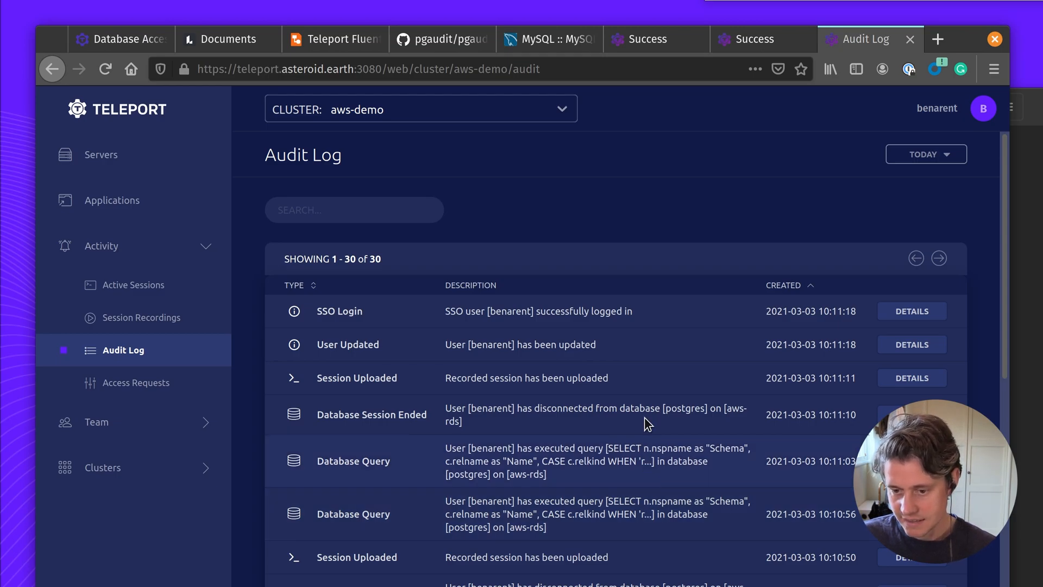
{"action": "mouse_move", "coordinate": [426, 414]}
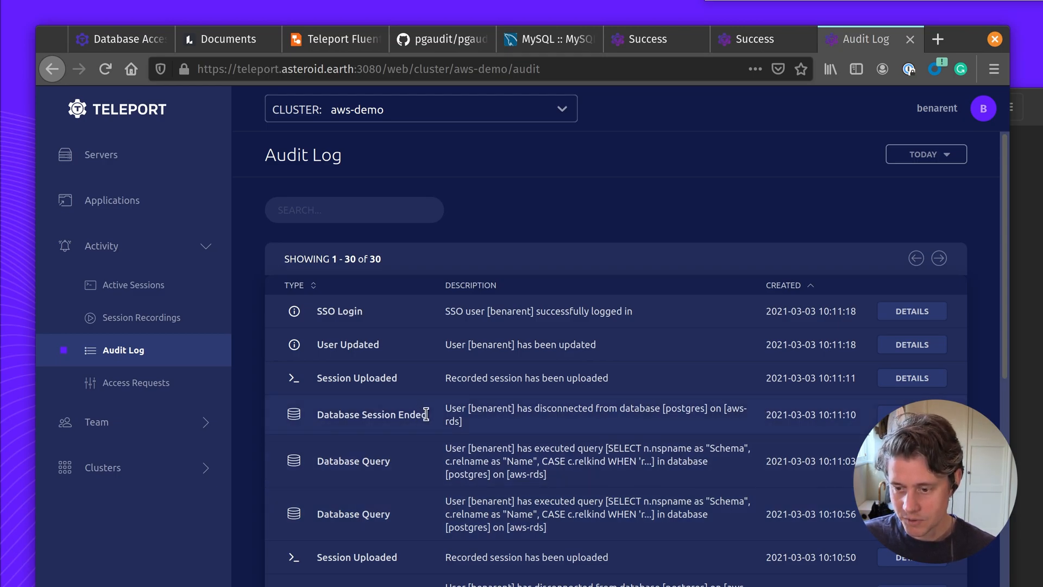
{"action": "mouse_move", "coordinate": [868, 422]}
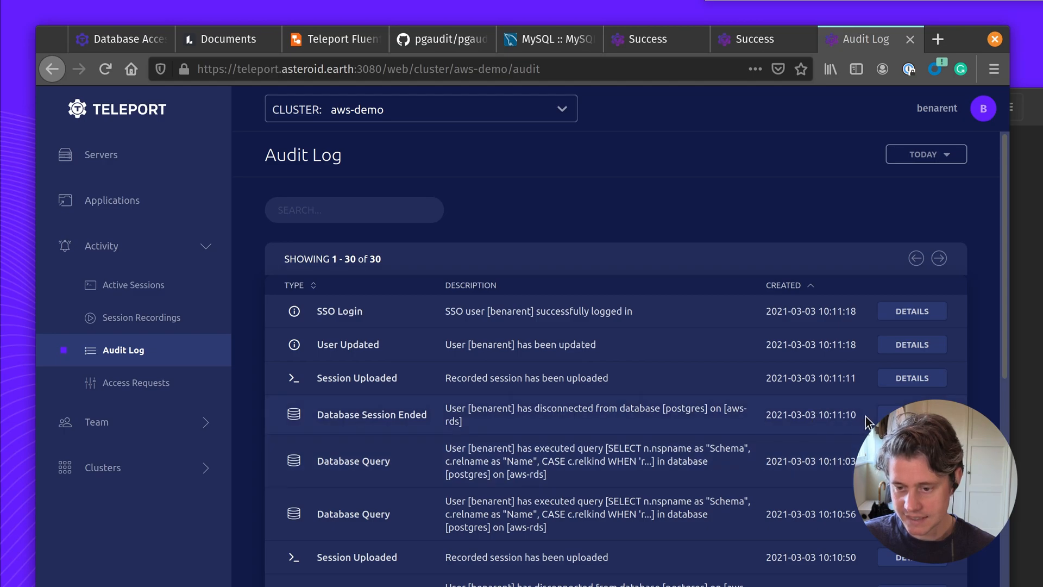
{"action": "mouse_move", "coordinate": [855, 426]}
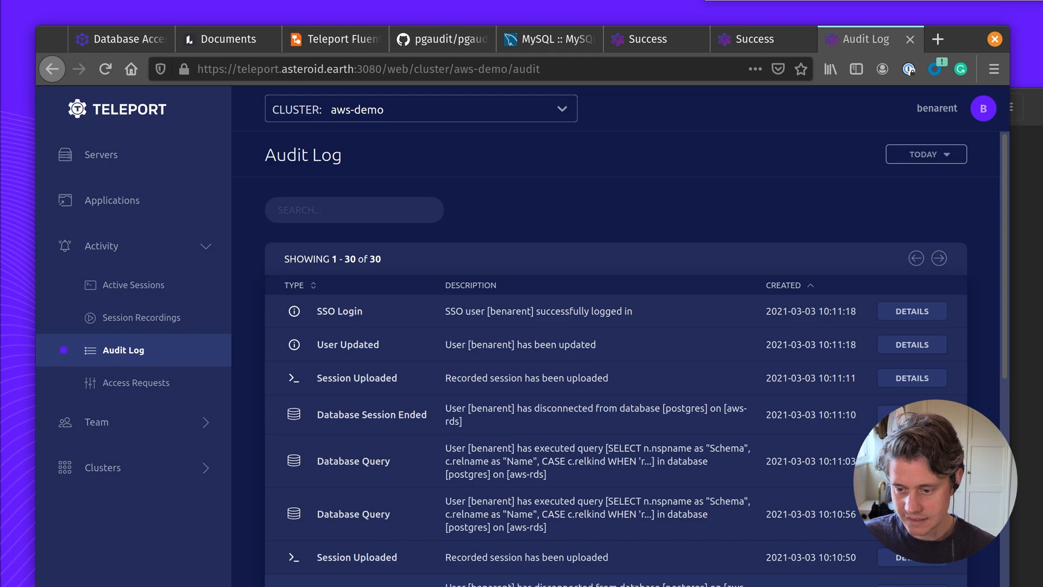
{"action": "left_click", "coordinate": [912, 414]}
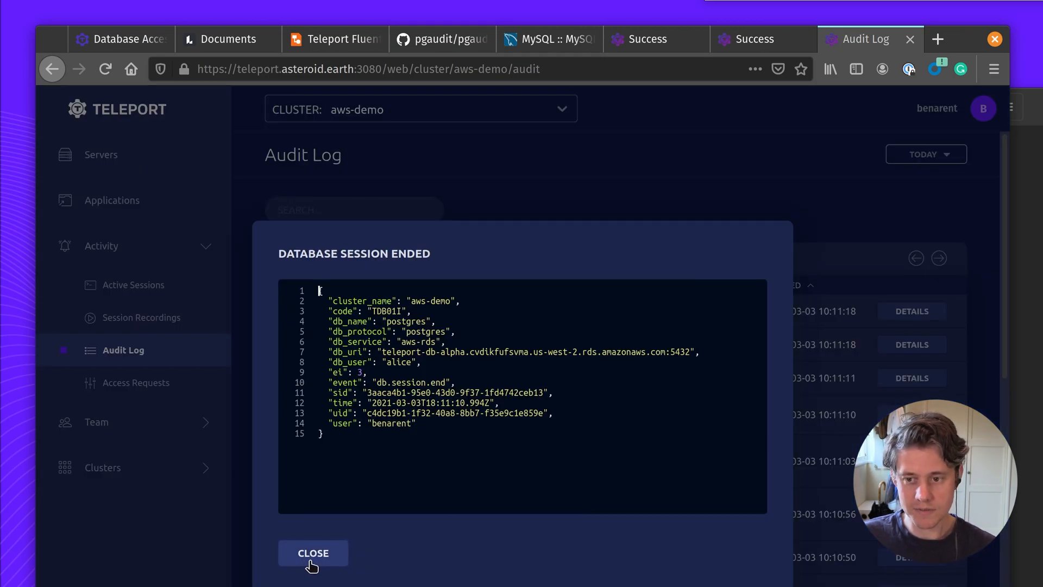
{"action": "left_click", "coordinate": [312, 553]}
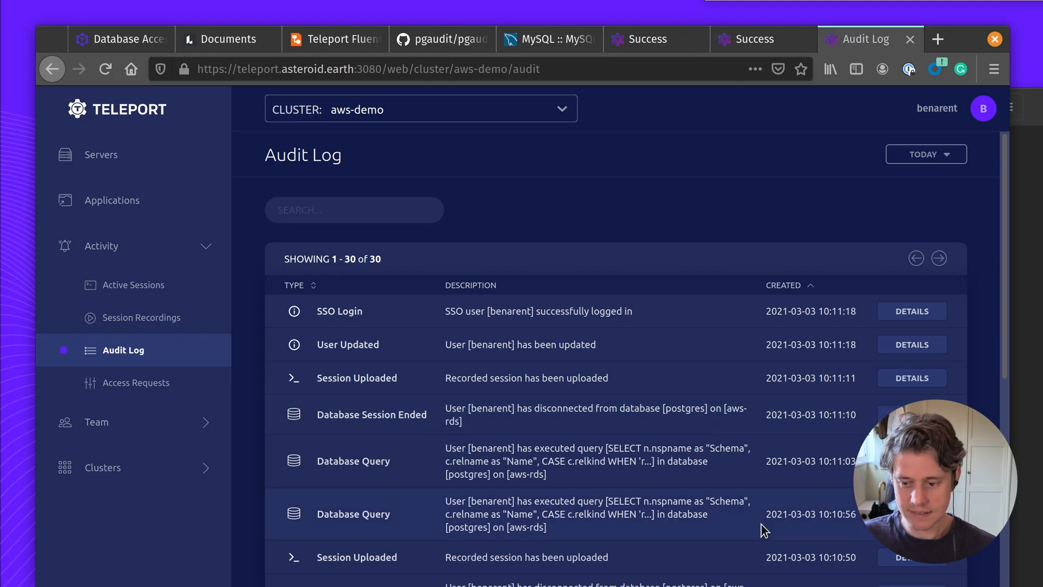
{"action": "left_click", "coordinate": [910, 414]}
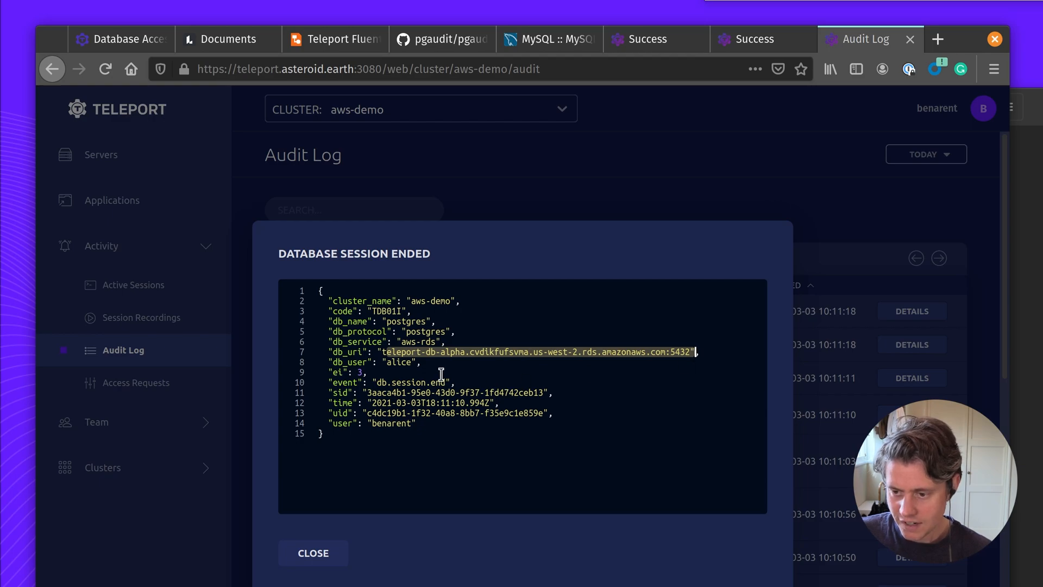
{"action": "double_click", "coordinate": [399, 362]}
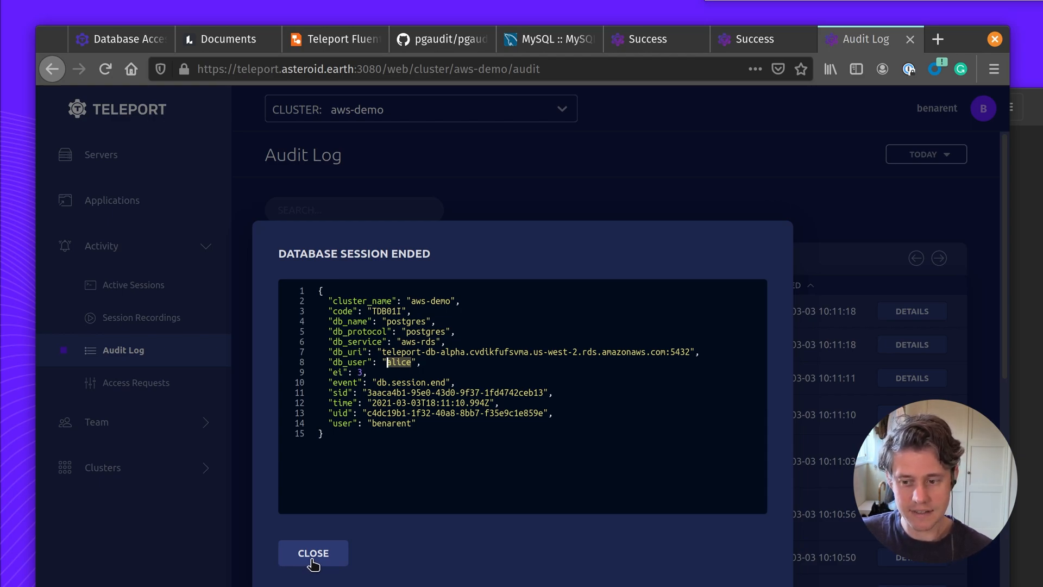
{"action": "left_click", "coordinate": [313, 553]}
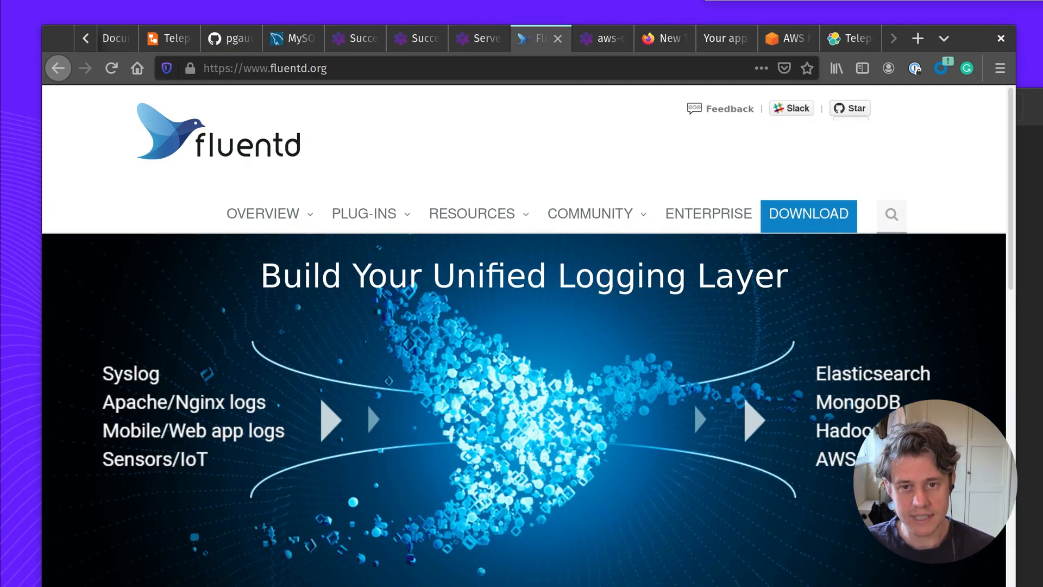
{"action": "mouse_move", "coordinate": [509, 355]}
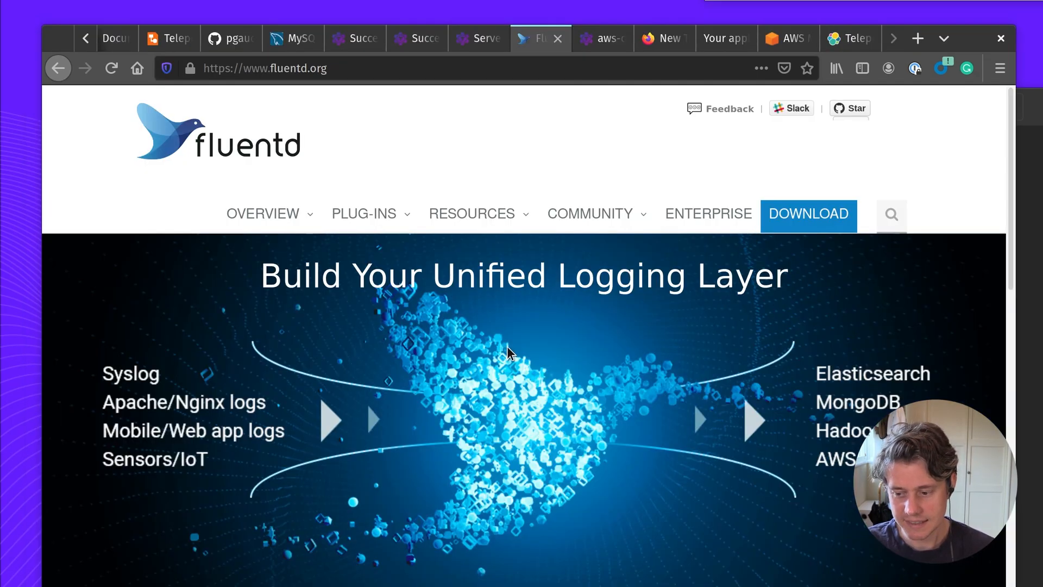
{"action": "mouse_move", "coordinate": [601, 38]}
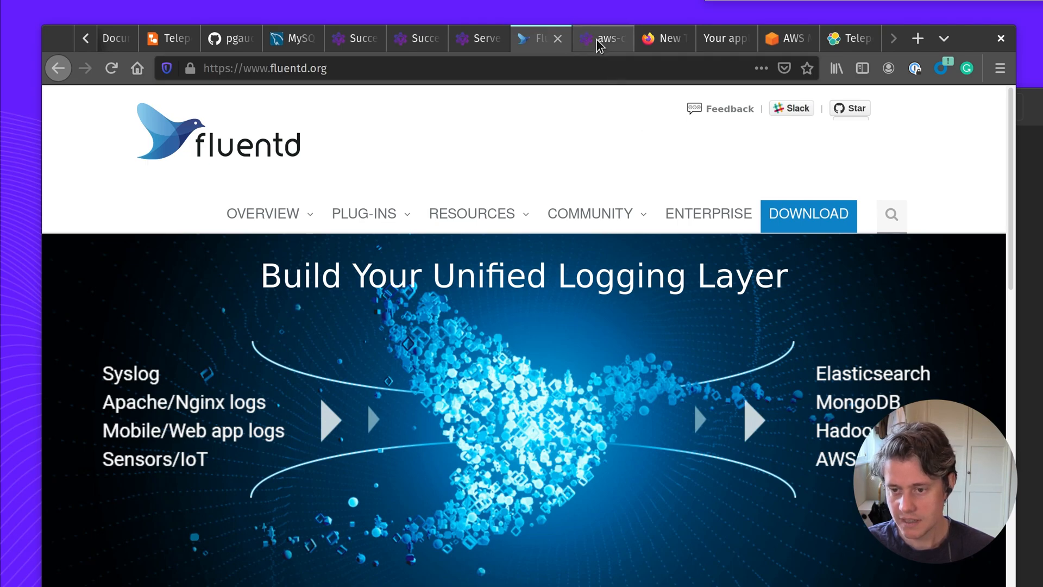
{"action": "mouse_move", "coordinate": [168, 38]}
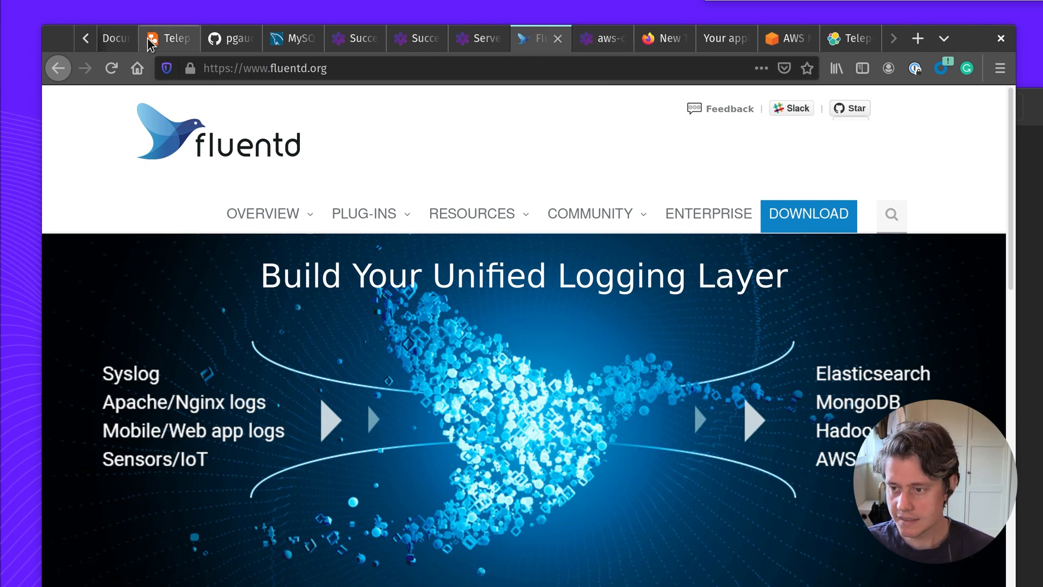
Switch back to the Lucidchart Teleport FluentD setup diagram tab.
{"action": "left_click", "coordinate": [167, 38]}
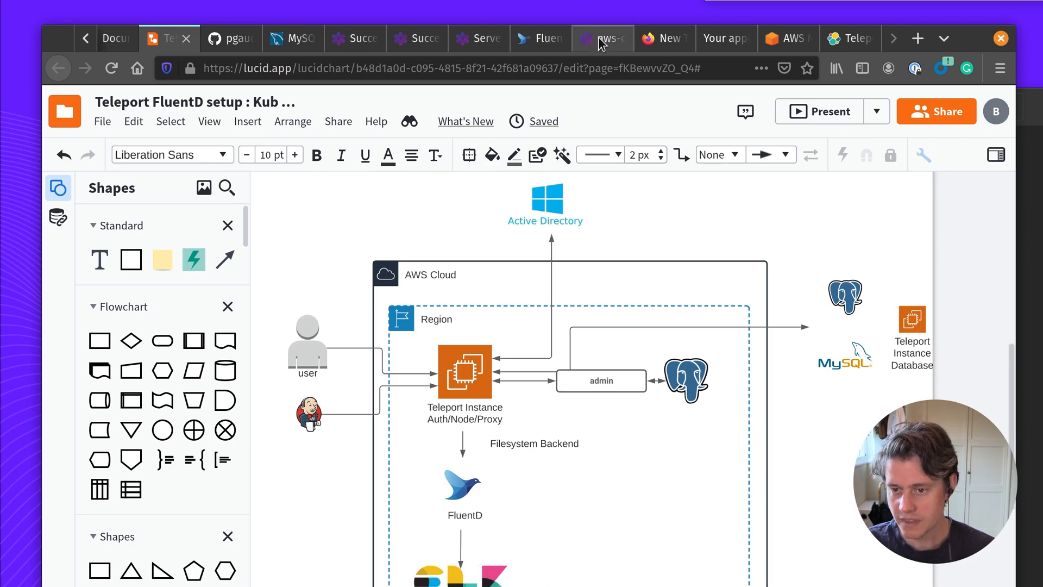
{"action": "left_click", "coordinate": [601, 38]}
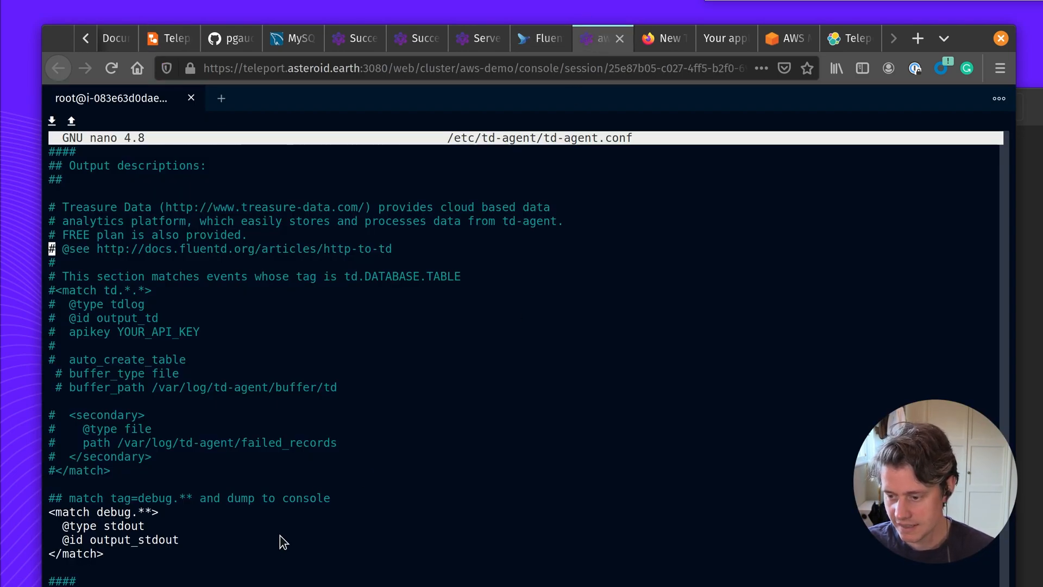
{"action": "scroll", "scroll_direction": "down", "scroll_amount": 3}
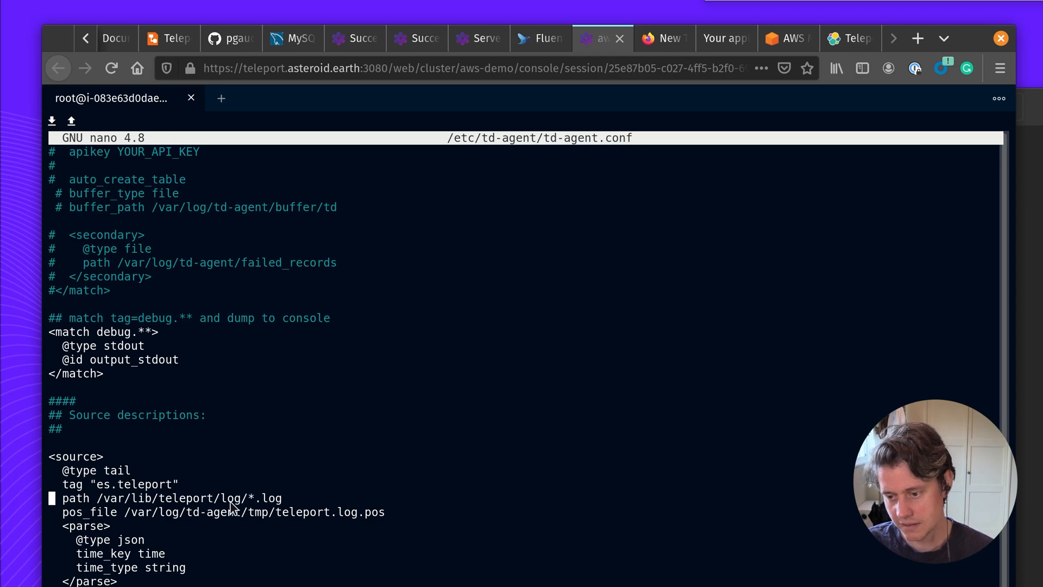
{"action": "mouse_move", "coordinate": [273, 515]}
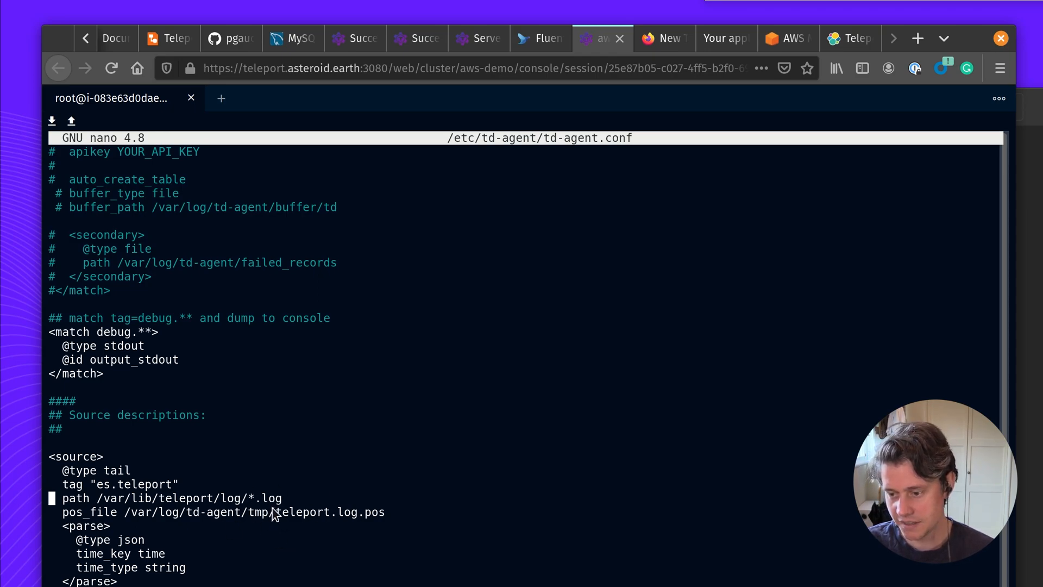
{"action": "key", "text": "Down"}
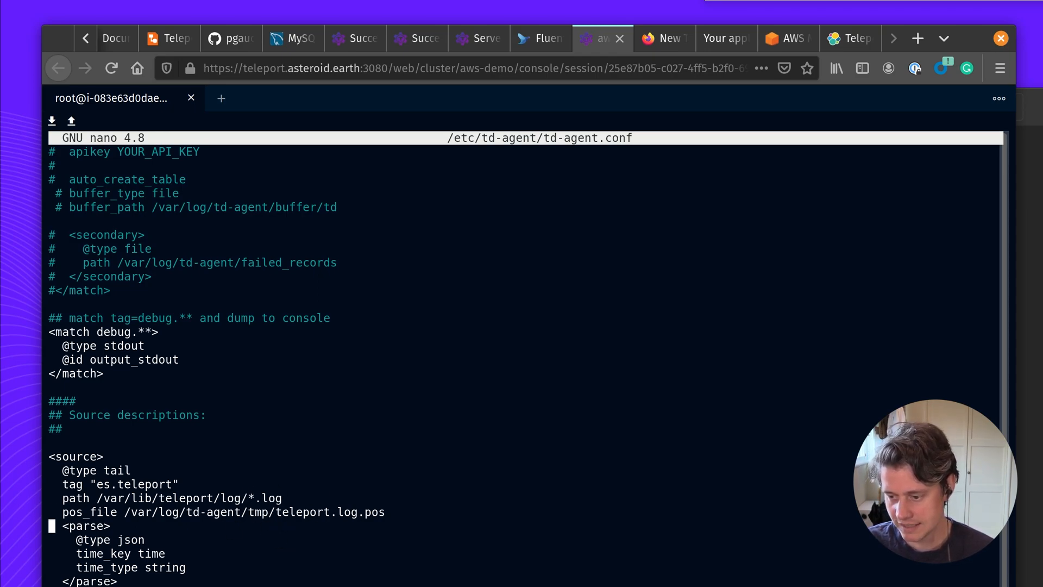
{"action": "scroll", "scroll_direction": "down", "scroll_amount": 3}
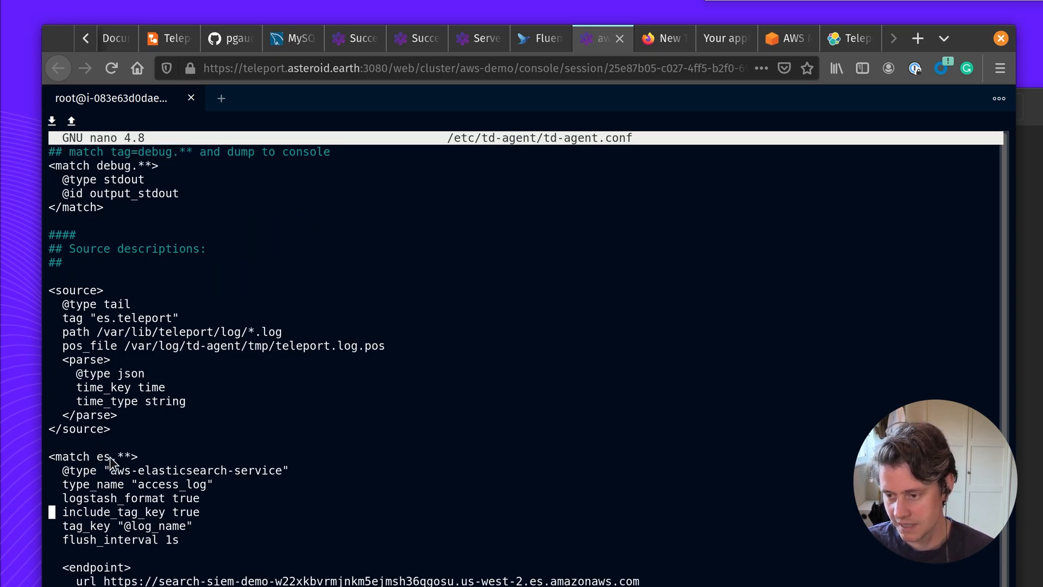
{"action": "mouse_move", "coordinate": [140, 492]}
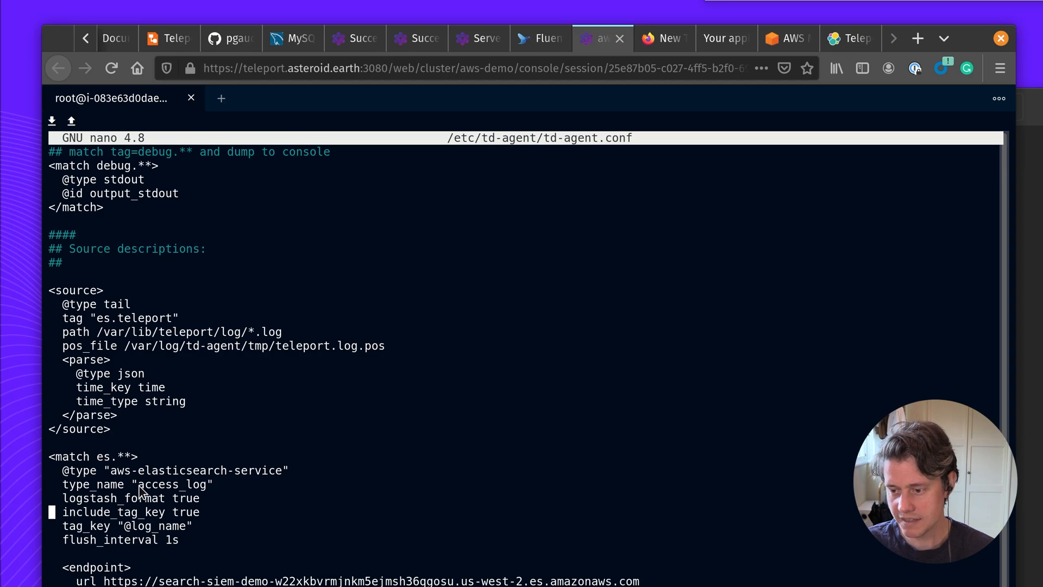
{"action": "mouse_move", "coordinate": [213, 512]}
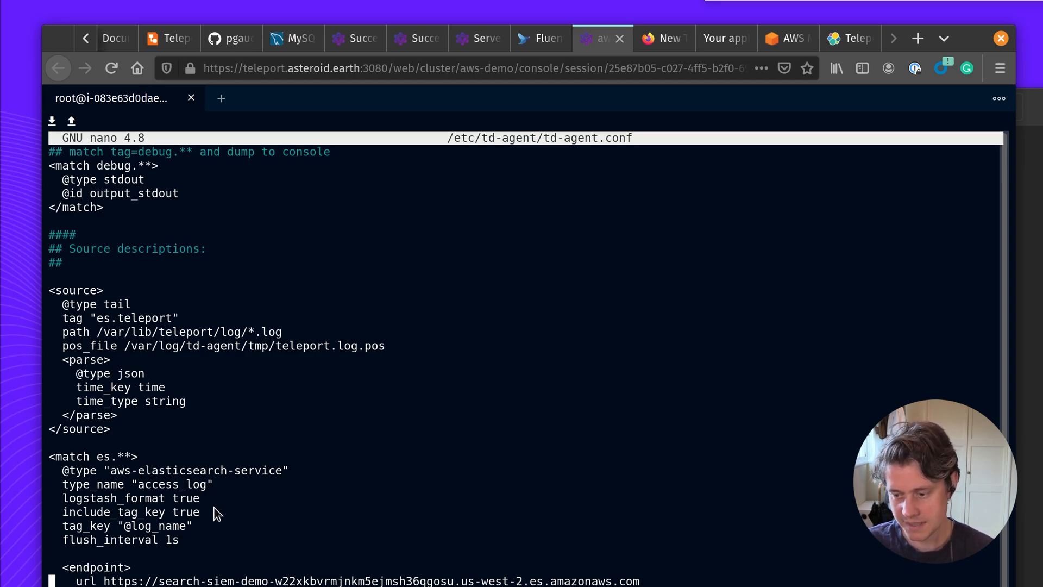
{"action": "mouse_move", "coordinate": [174, 65]}
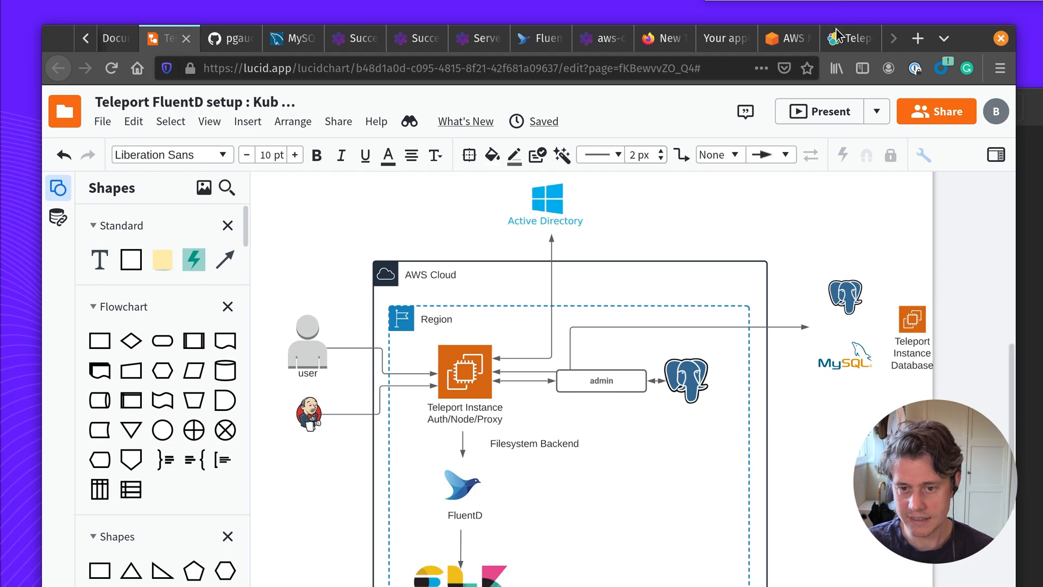
Expand the first session.start event's JSON in Kibana Discover, then return to the FluentD diagram.
{"action": "left_click", "coordinate": [848, 38]}
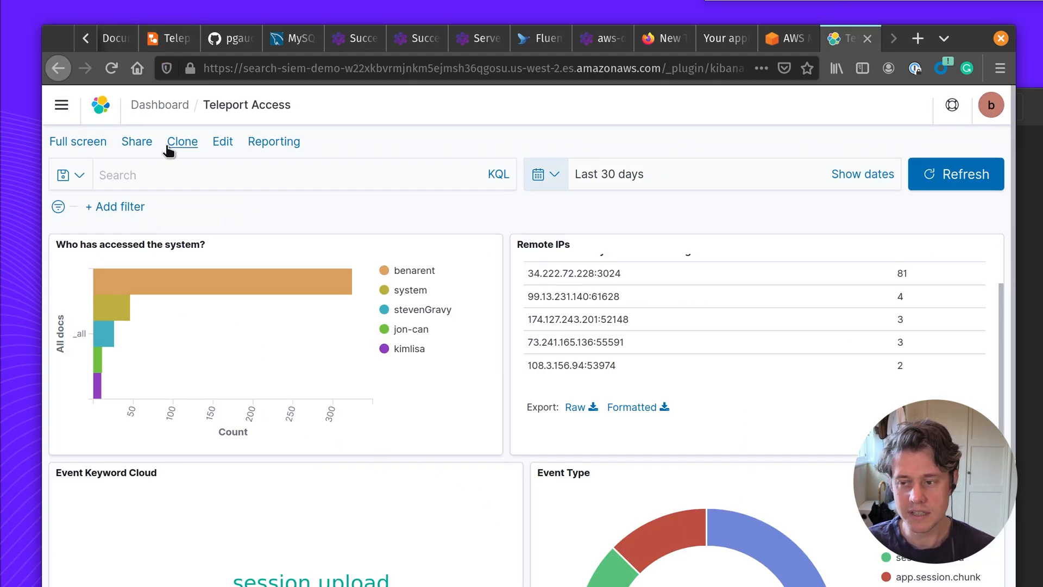
{"action": "left_click", "coordinate": [60, 105]}
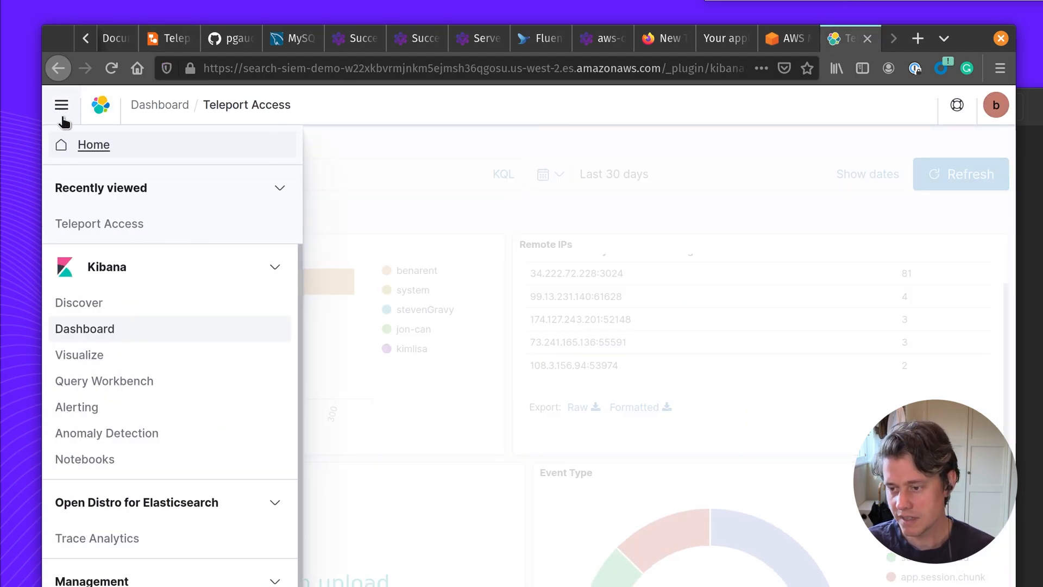
{"action": "left_click", "coordinate": [78, 354]}
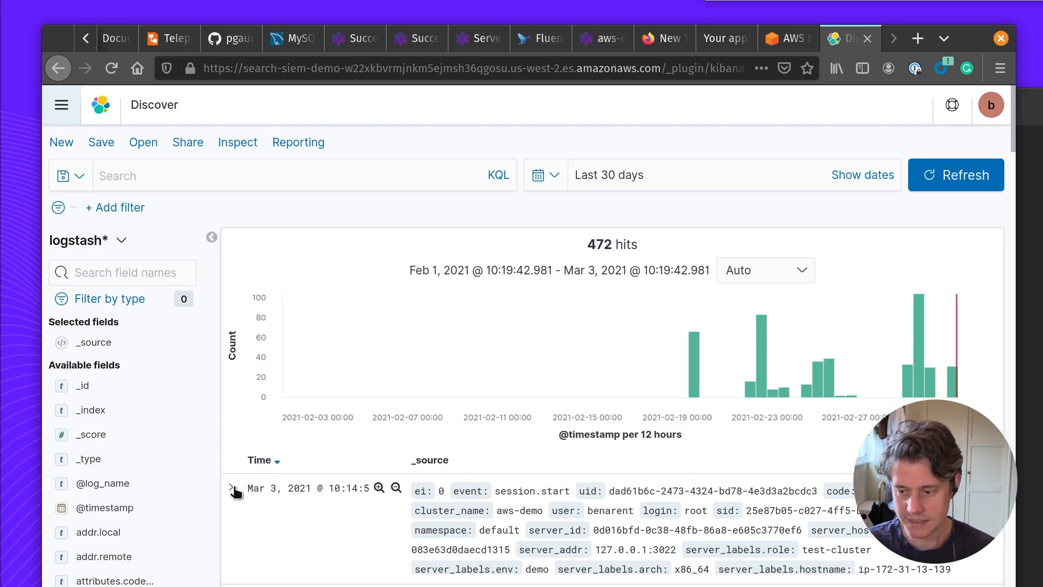
{"action": "left_click", "coordinate": [231, 488]}
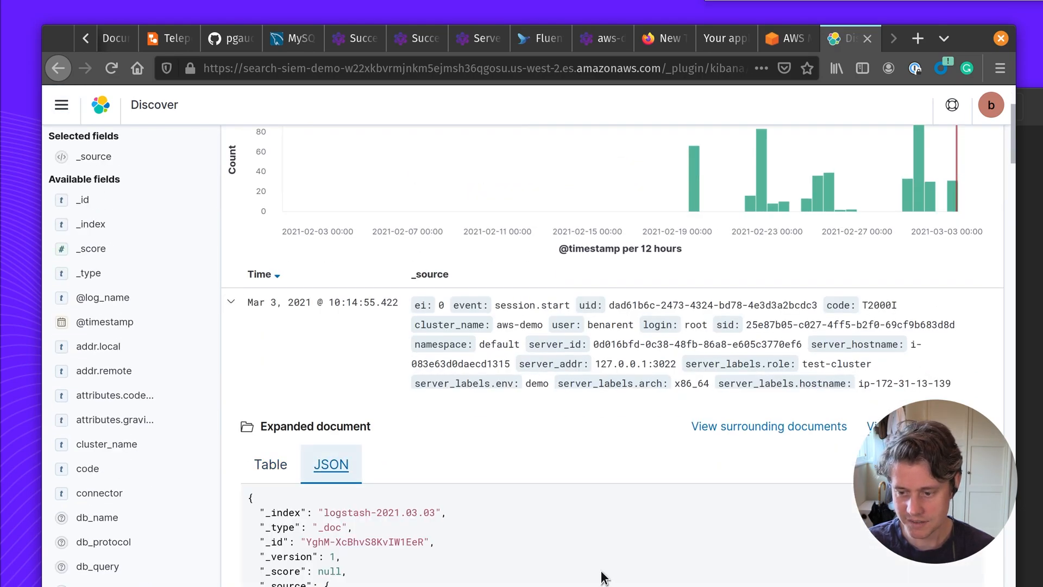
{"action": "scroll", "scroll_direction": "down", "scroll_amount": 3}
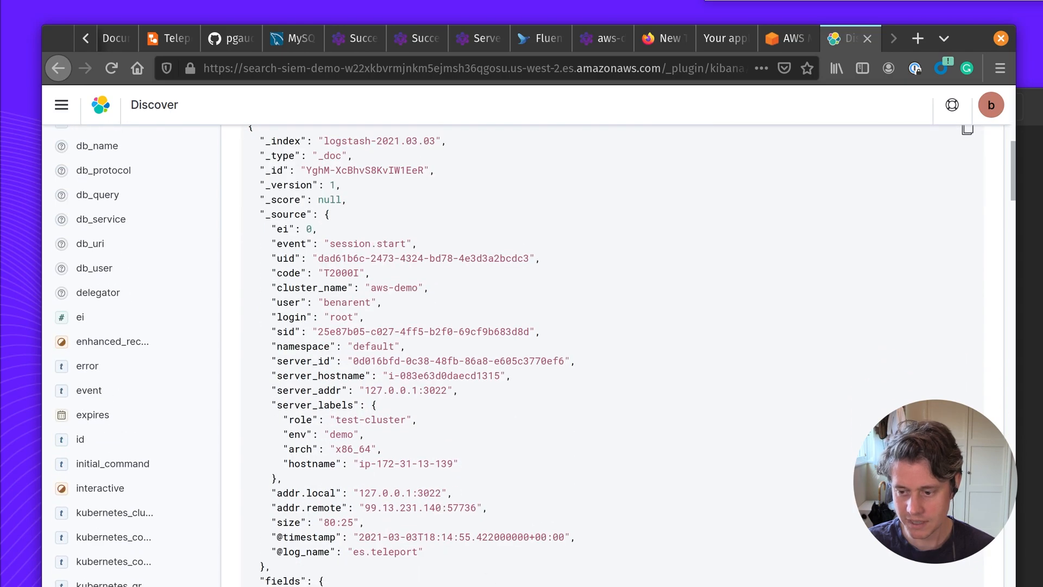
{"action": "mouse_move", "coordinate": [438, 522]}
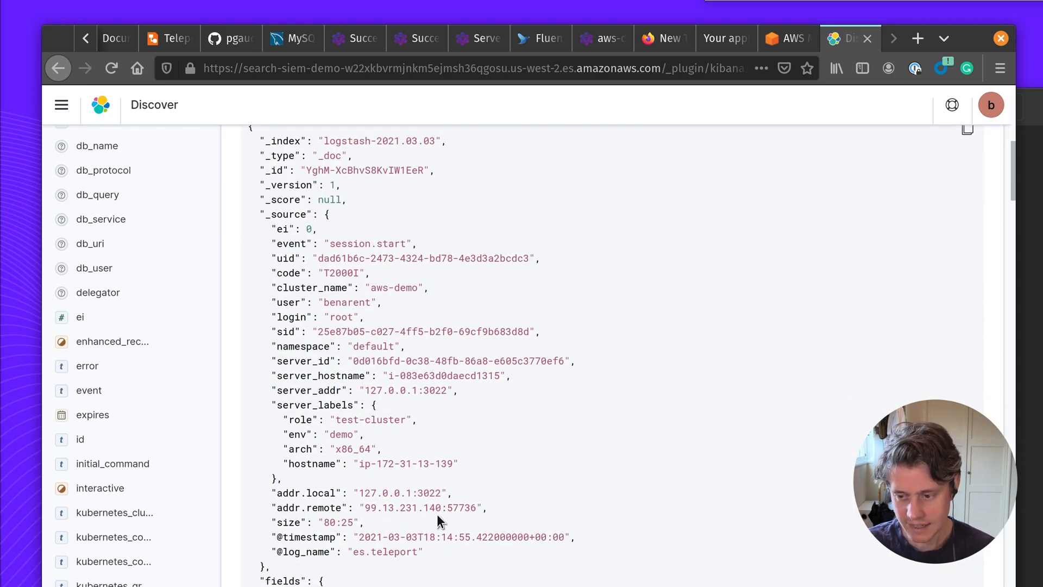
{"action": "left_click", "coordinate": [250, 38]}
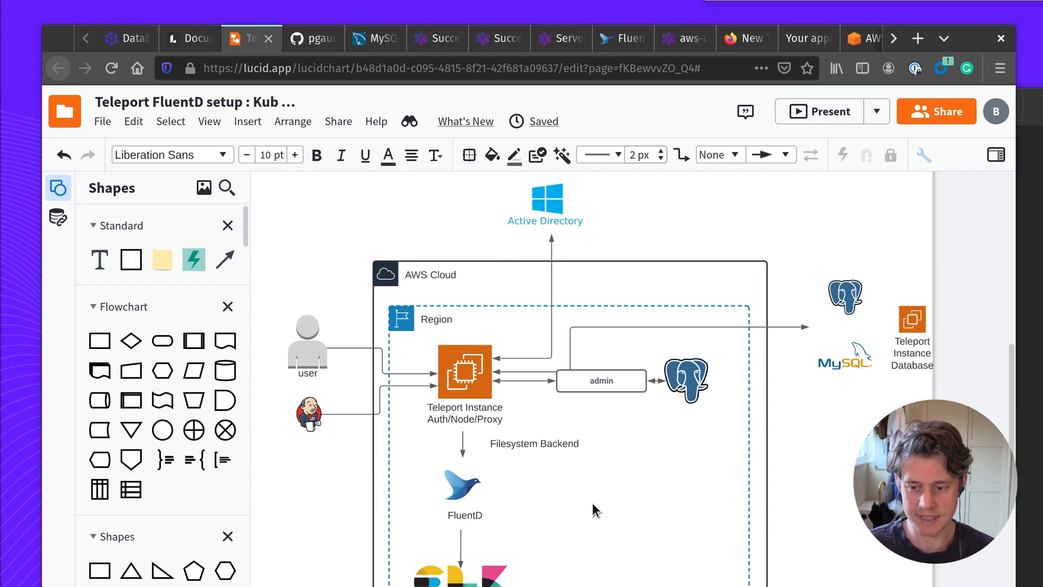
{"action": "left_click", "coordinate": [306, 340]}
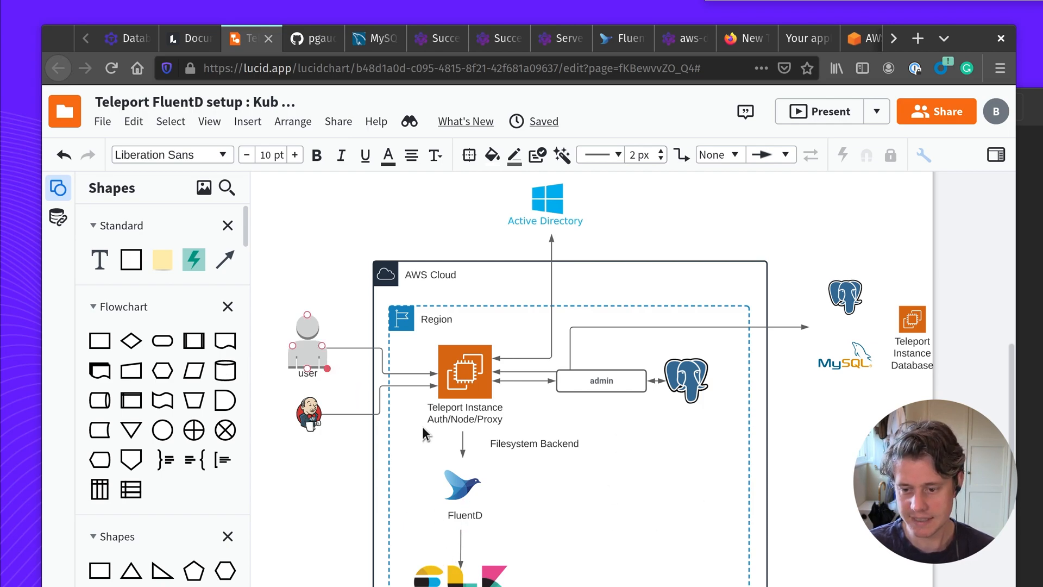
{"action": "left_click", "coordinate": [544, 199]}
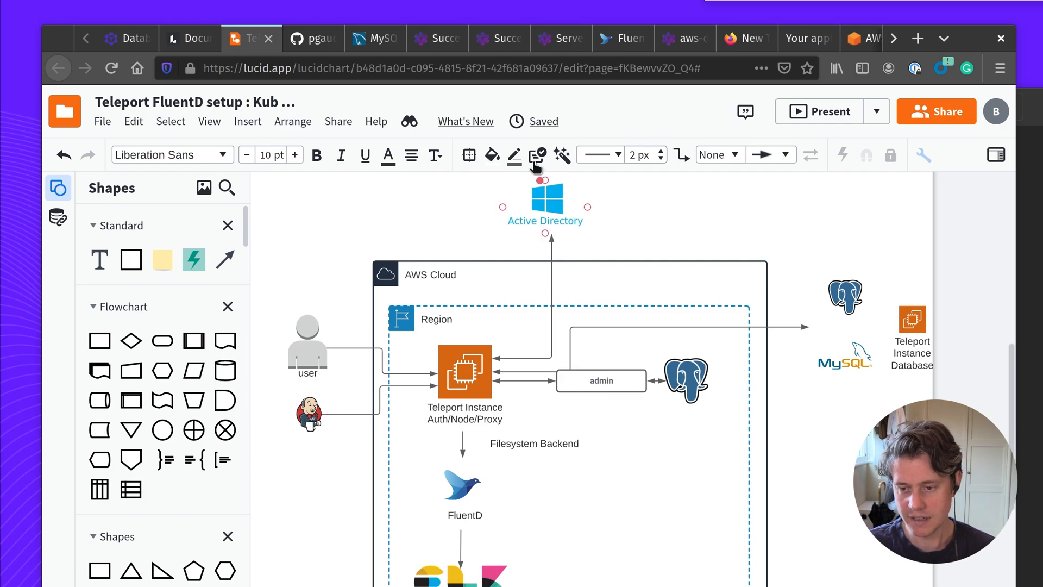
{"action": "left_click", "coordinate": [464, 371]}
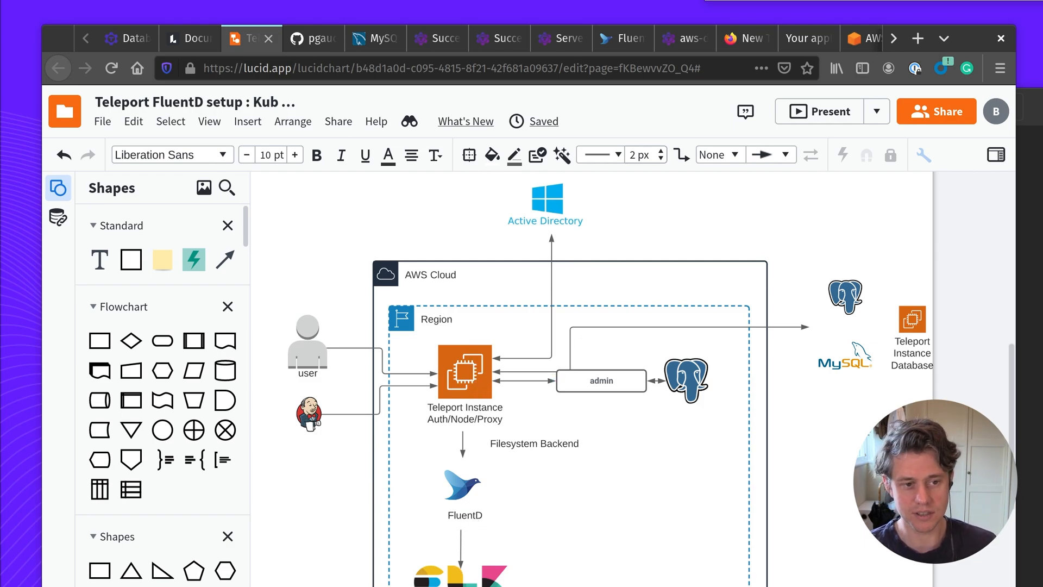
{"action": "mouse_move", "coordinate": [123, 38]}
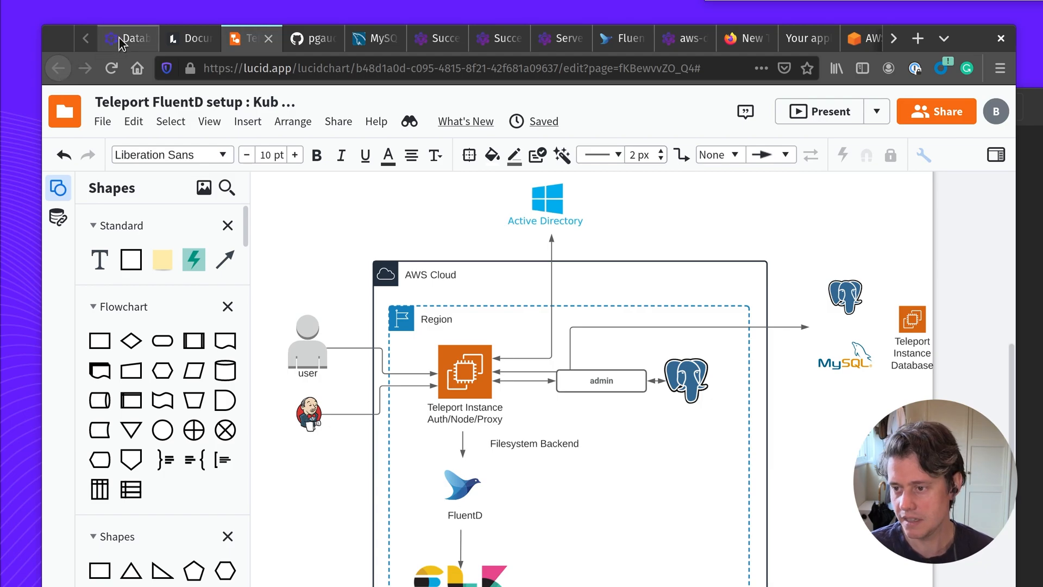
Switch back to the goteleport.com Database Access tab in Firefox.
{"action": "left_click", "coordinate": [127, 38]}
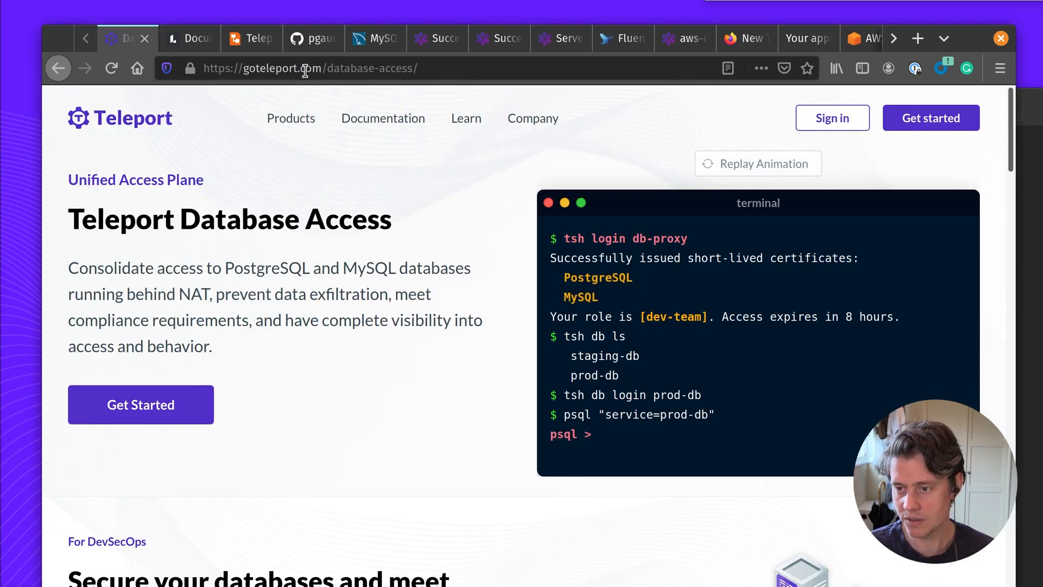
{"action": "mouse_move", "coordinate": [472, 268]}
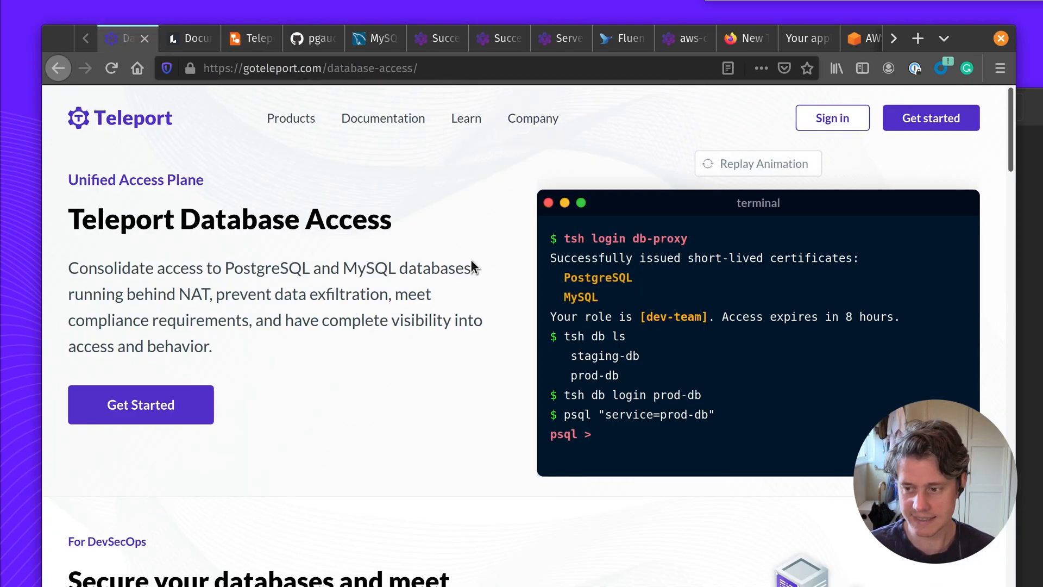
{"action": "mouse_move", "coordinate": [222, 444]}
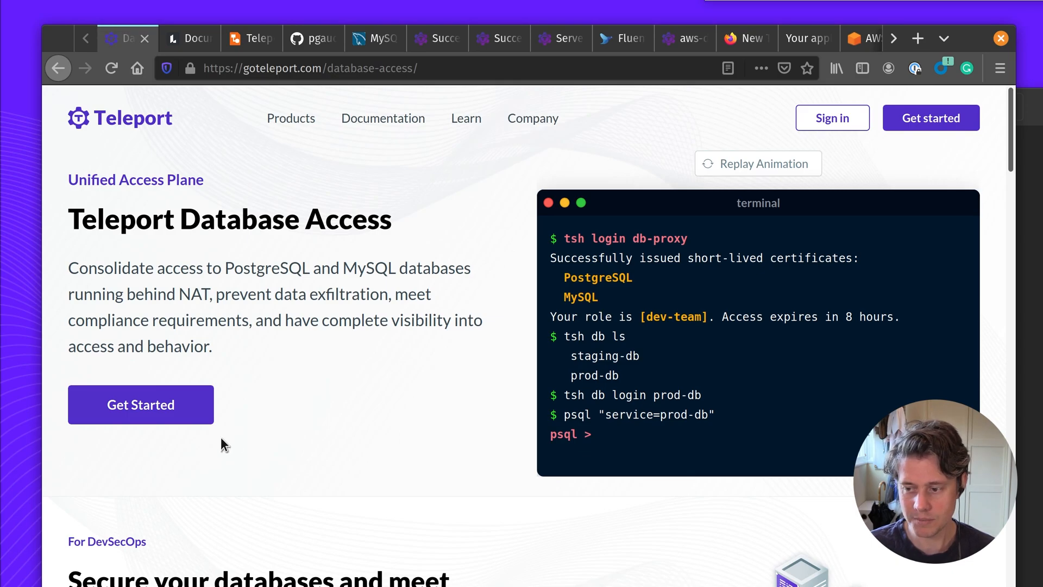